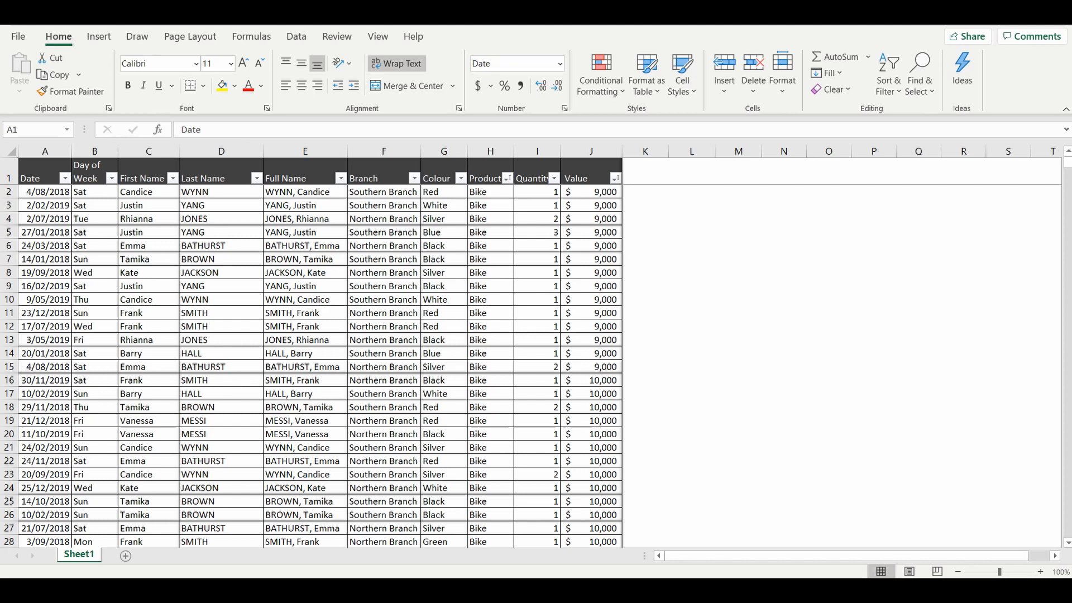
pyautogui.moveTo(46, 178)
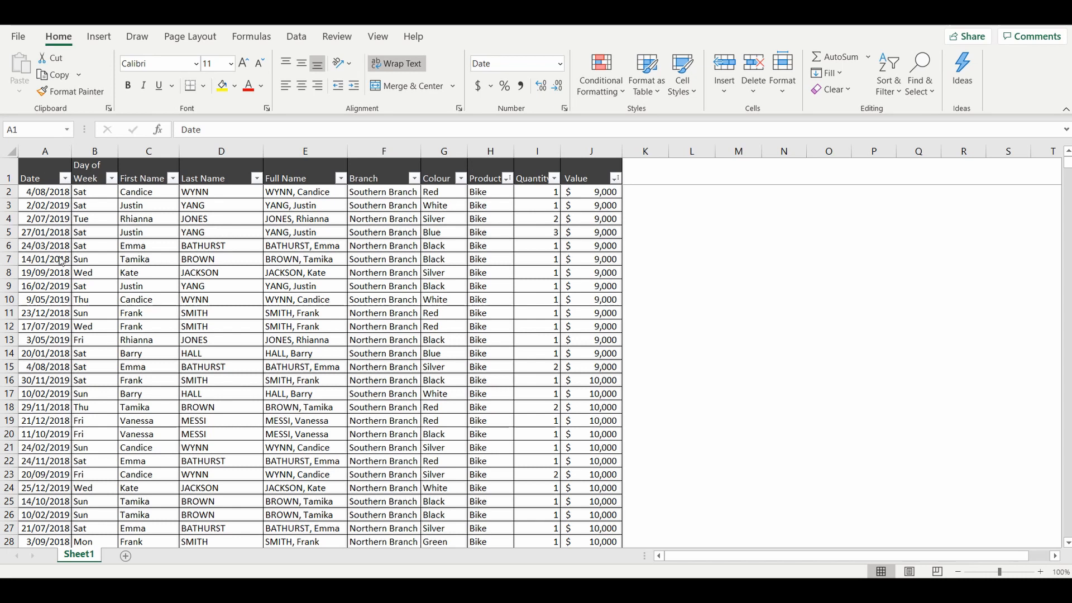
pyautogui.moveTo(221, 170)
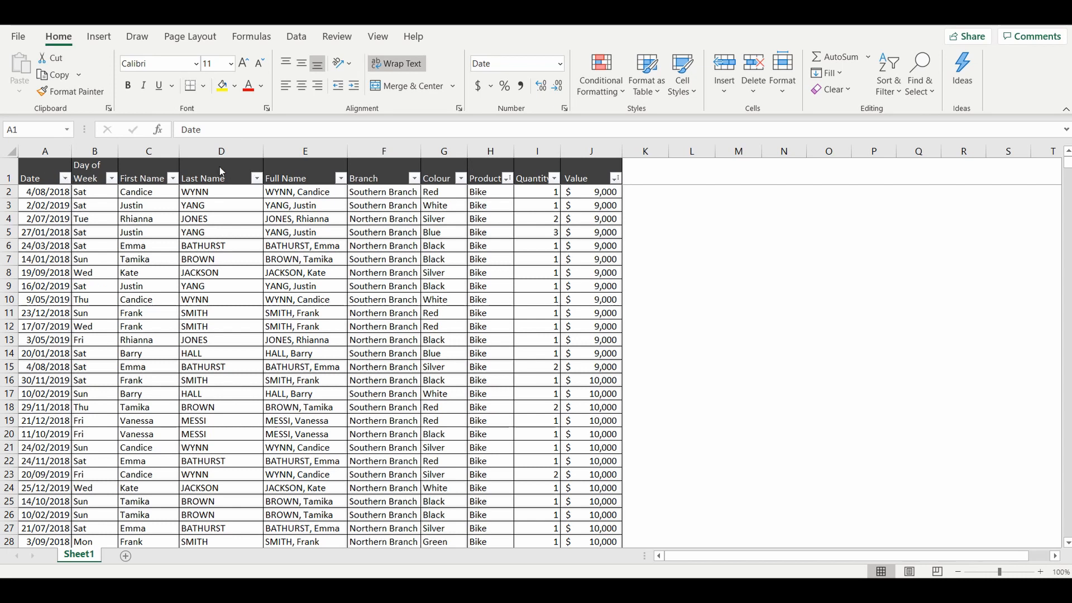
pyautogui.moveTo(335, 279)
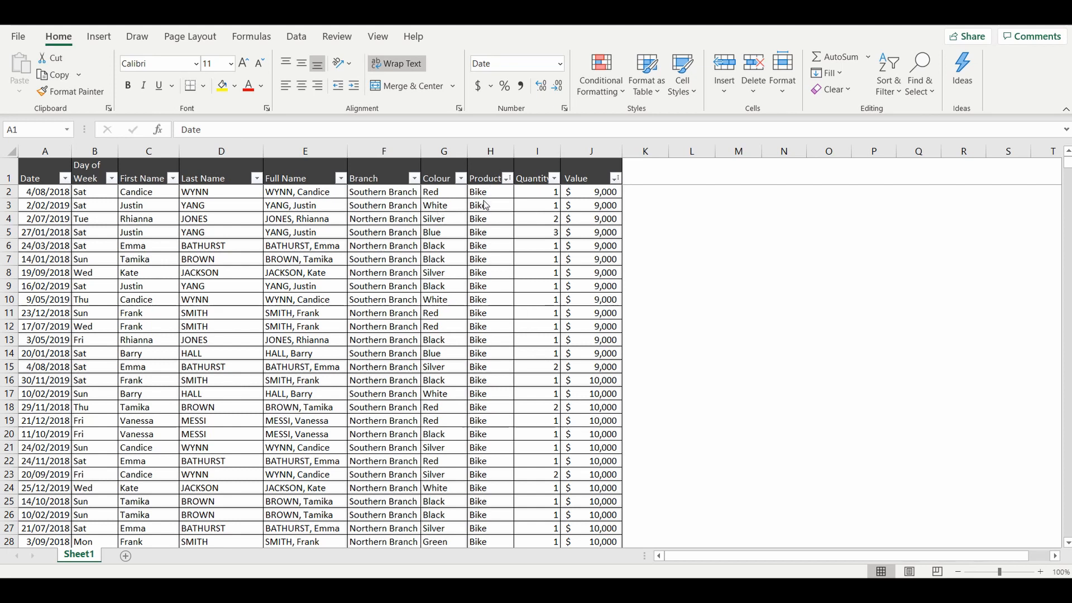
pyautogui.moveTo(583, 235)
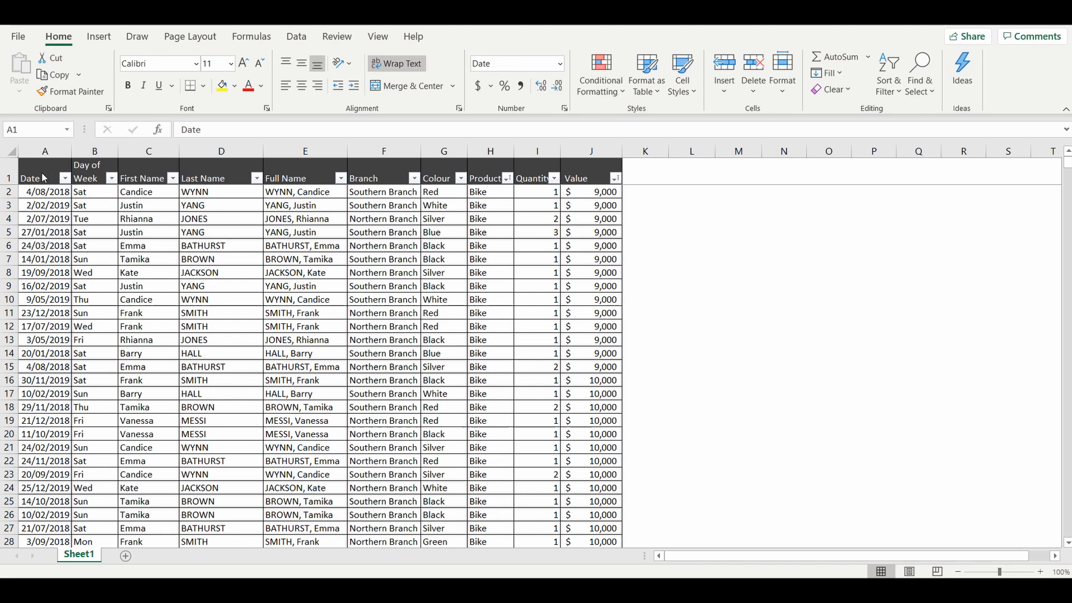
# Select a cell in the sales table and move to the Insert commands
pyautogui.click(33, 177)
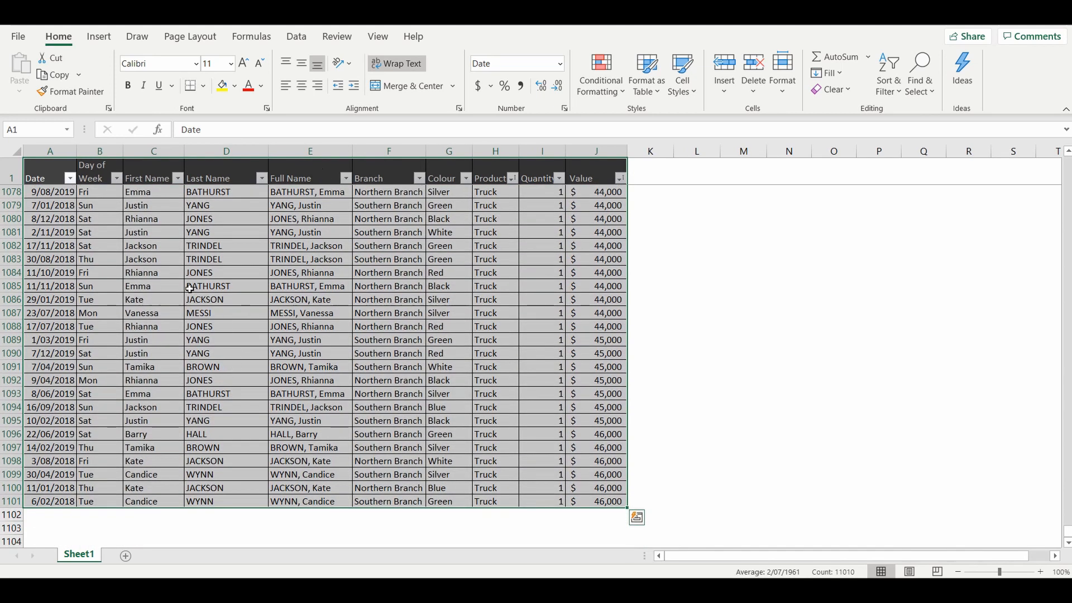
pyautogui.click(98, 36)
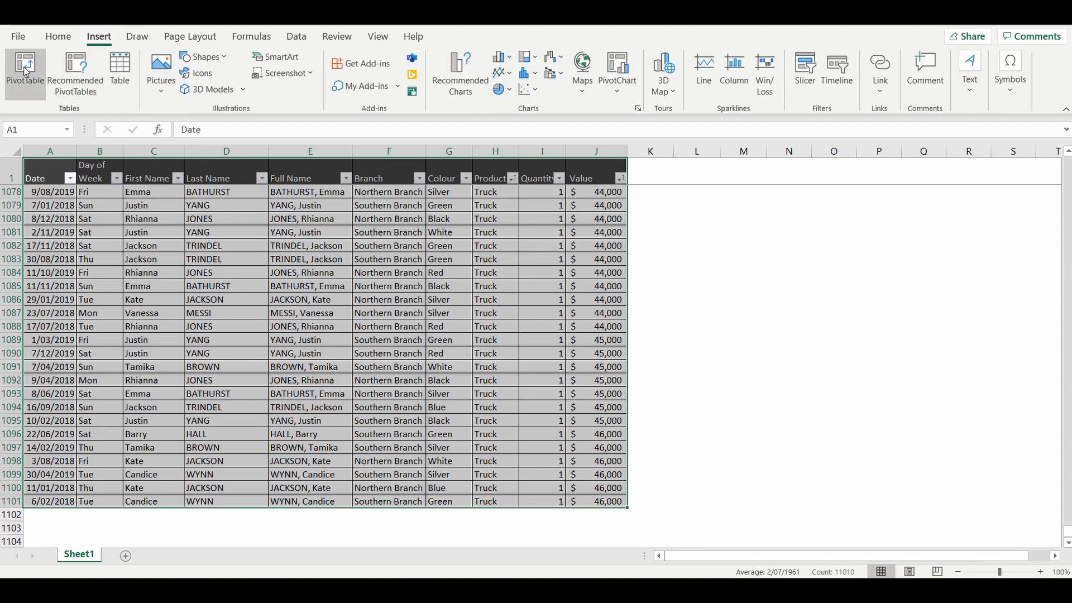
# Create a PivotTable from Sheet1!$A$1:$J$1101 on a new worksheet
pyautogui.click(25, 65)
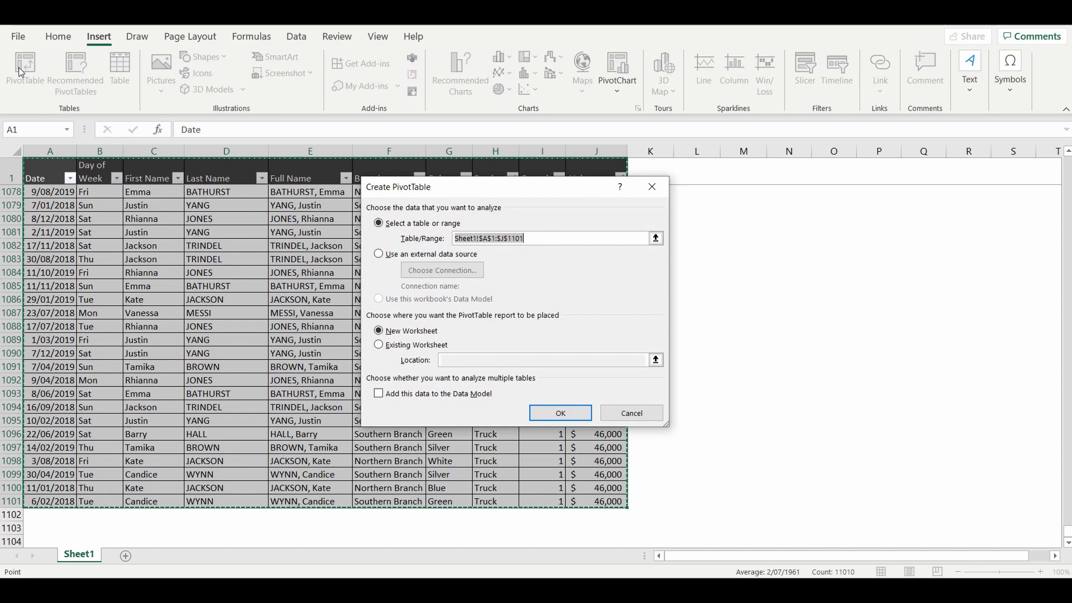
pyautogui.moveTo(418, 315)
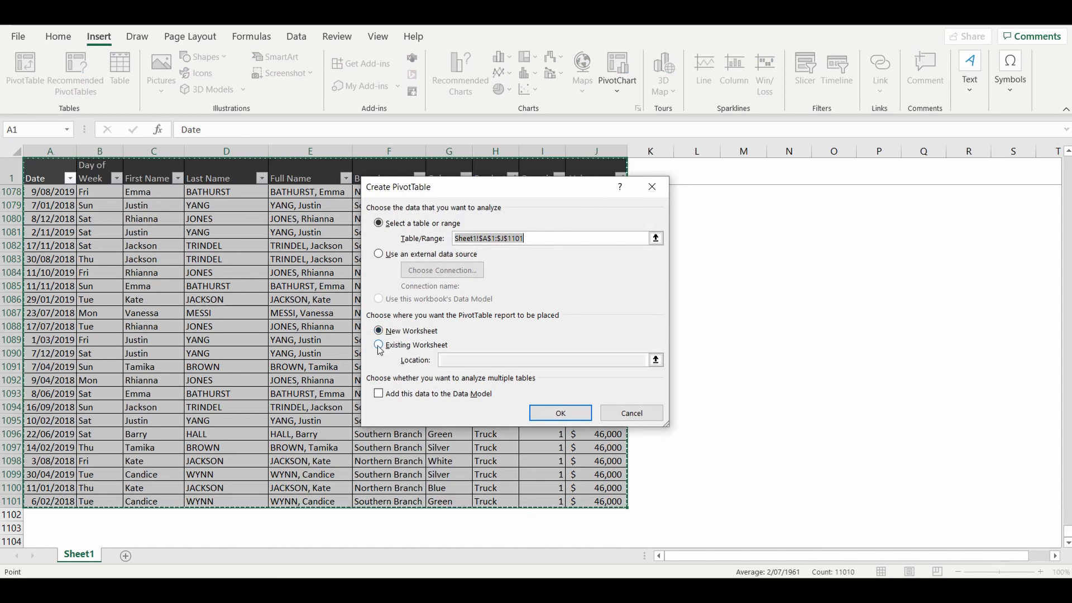
pyautogui.click(379, 331)
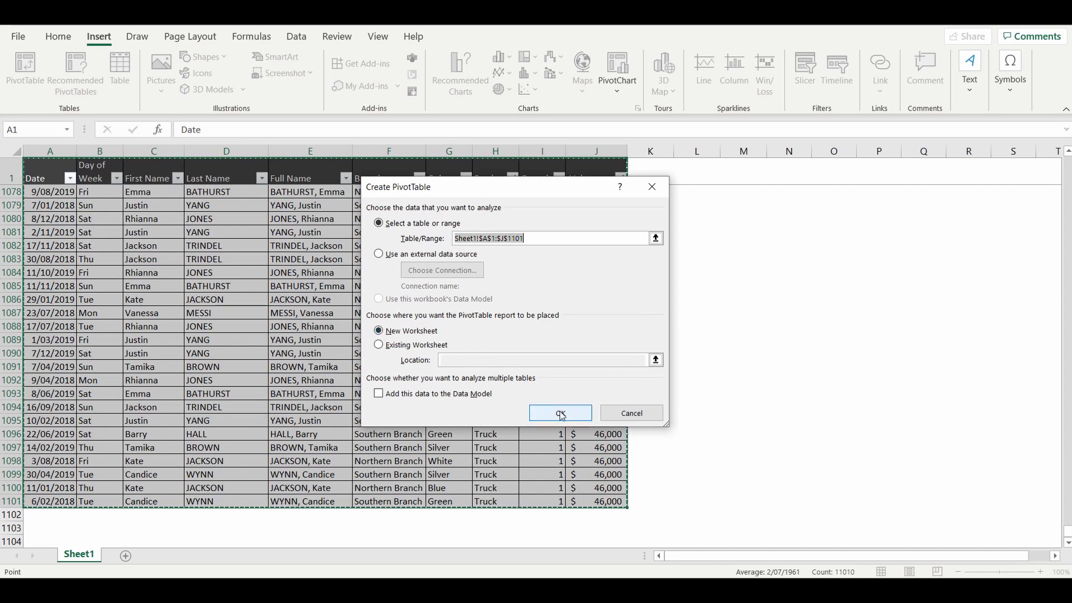
pyautogui.click(560, 413)
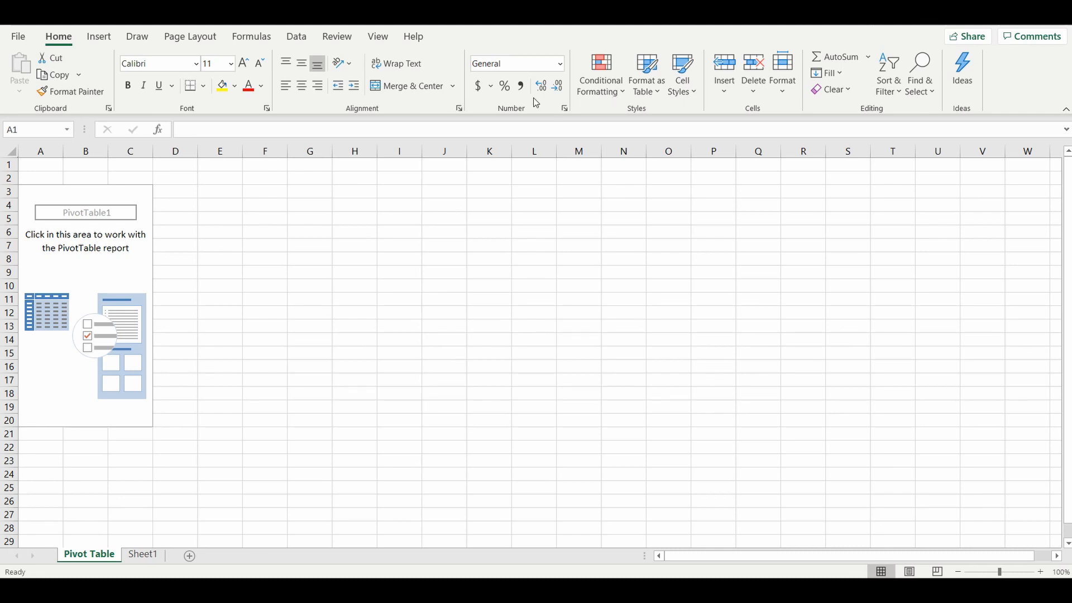
pyautogui.moveTo(88, 267)
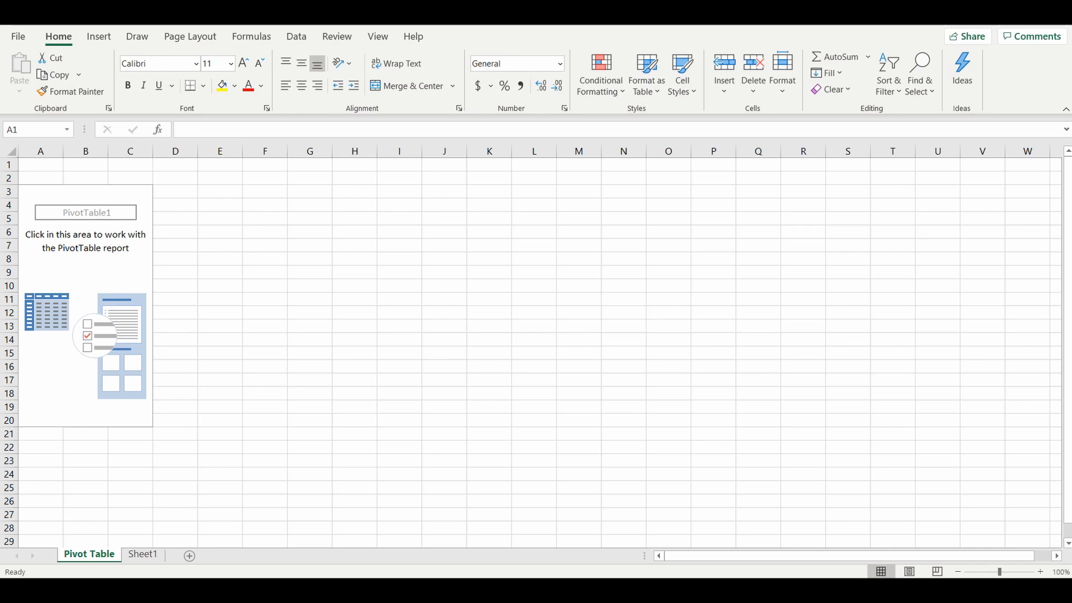
pyautogui.moveTo(698, 159)
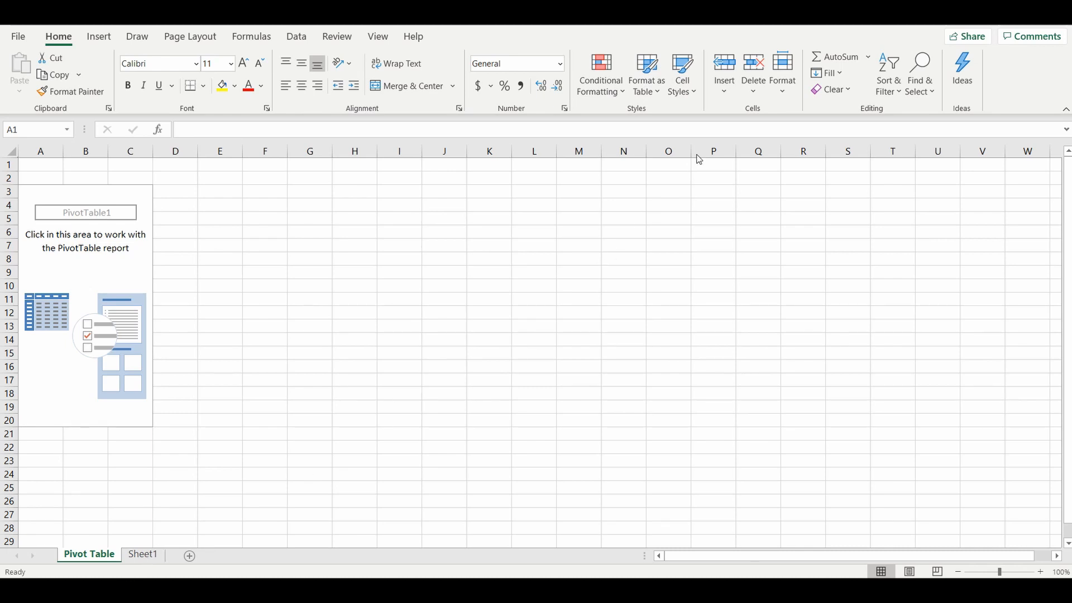
pyautogui.moveTo(61, 285)
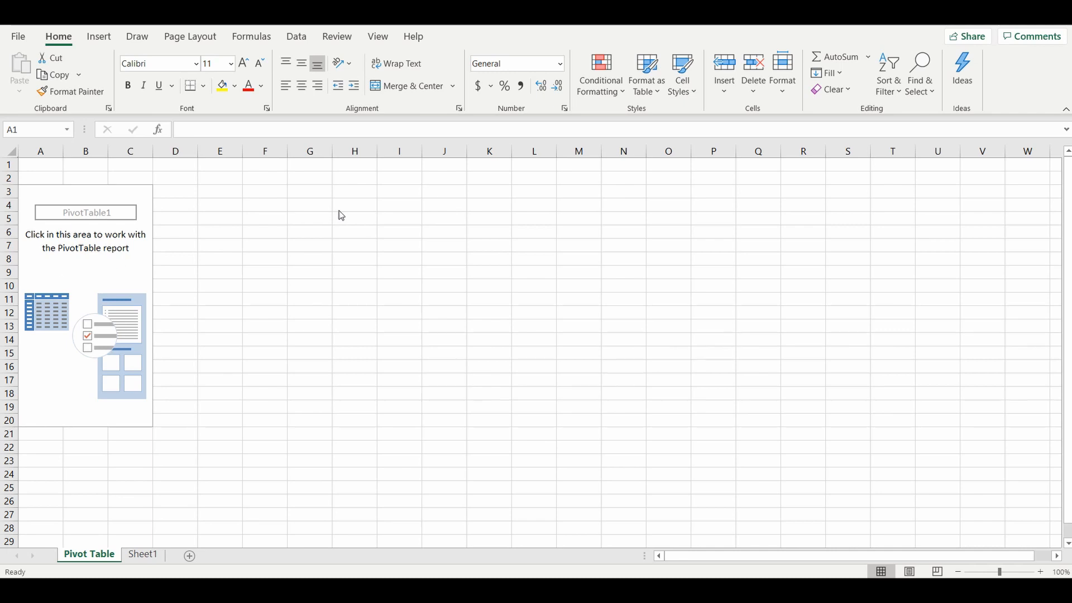
pyautogui.moveTo(51, 387)
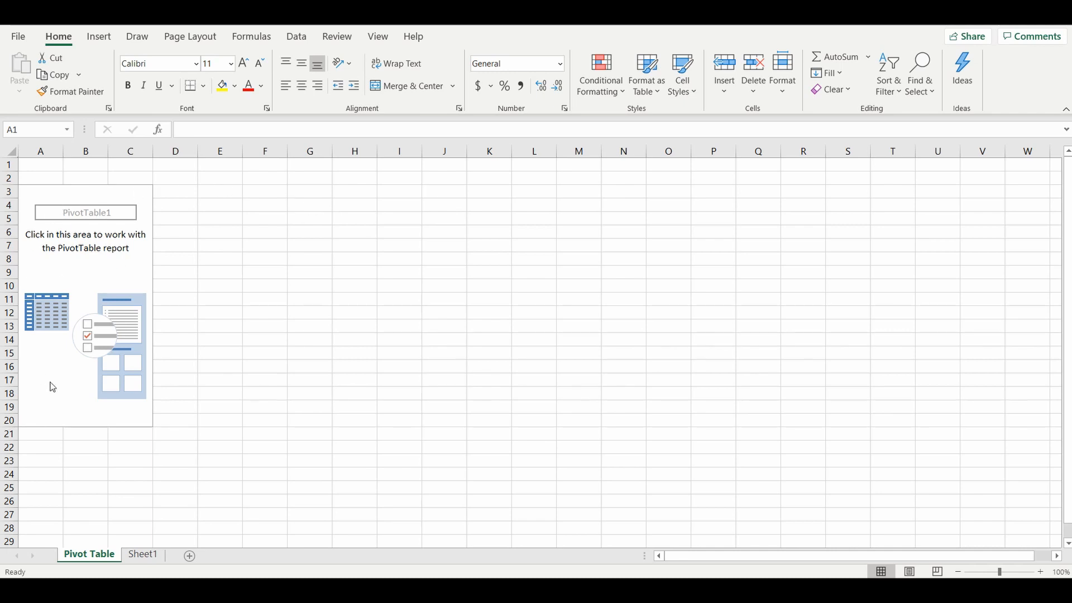
pyautogui.moveTo(175, 250)
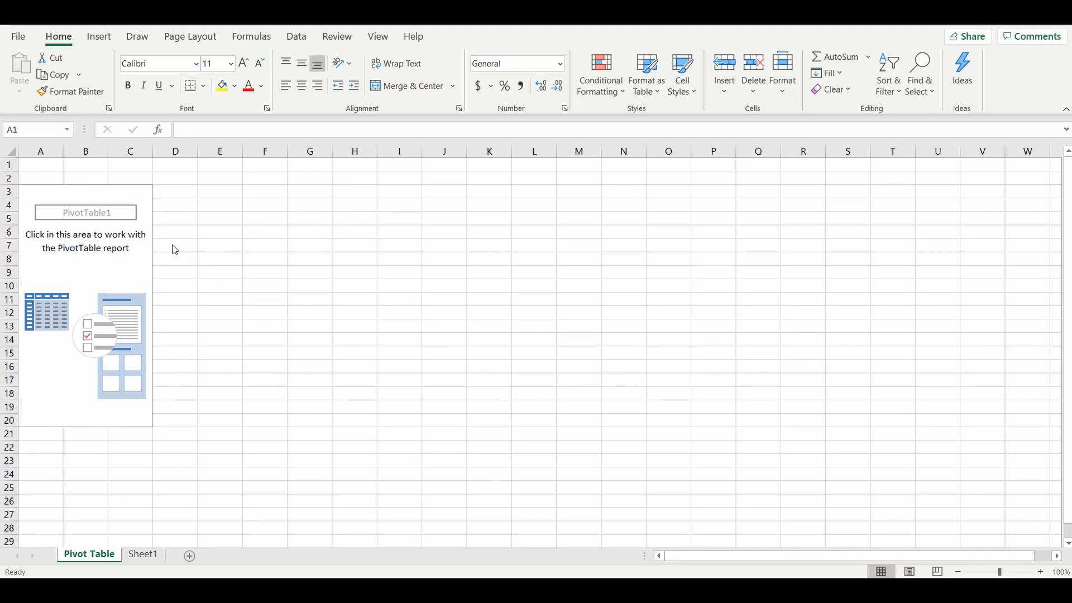
pyautogui.click(40, 165)
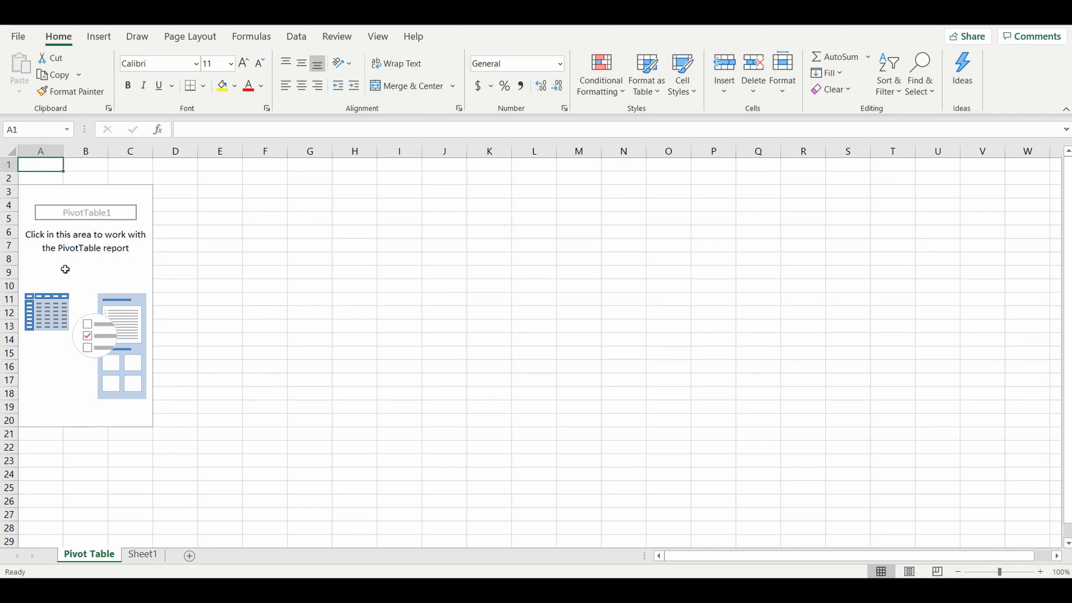
# Activate PivotTable1 so the PivotTable Fields pane appears
pyautogui.click(86, 259)
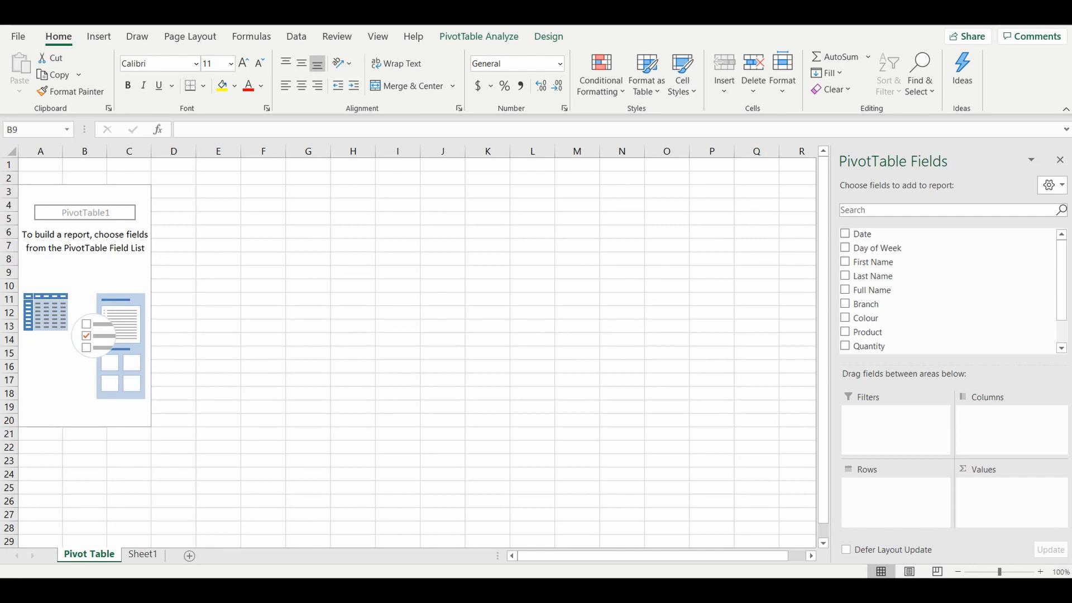
pyautogui.moveTo(999, 85)
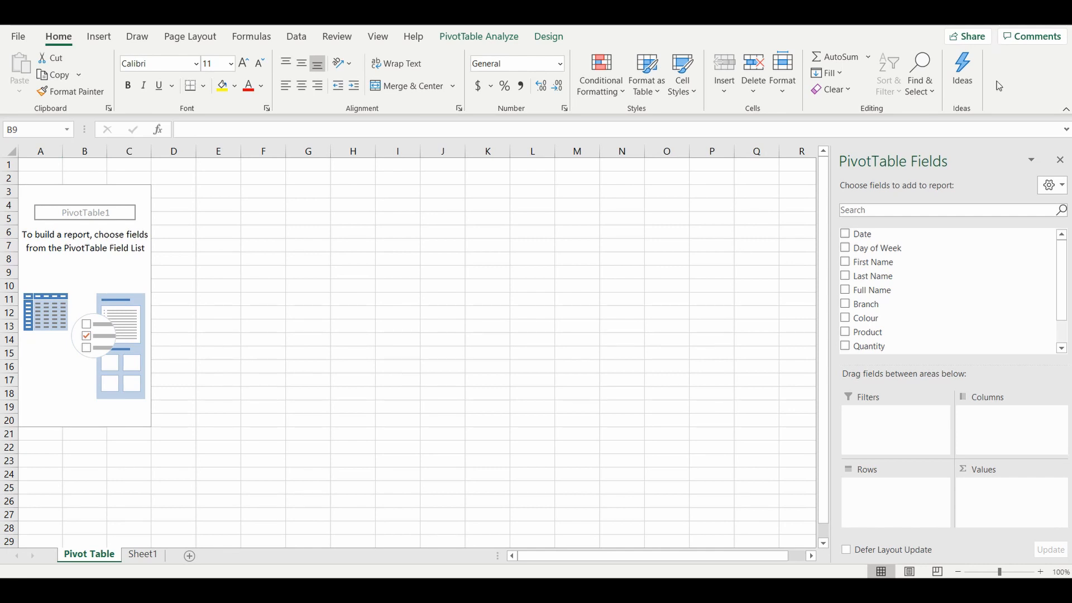
pyautogui.moveTo(946, 333)
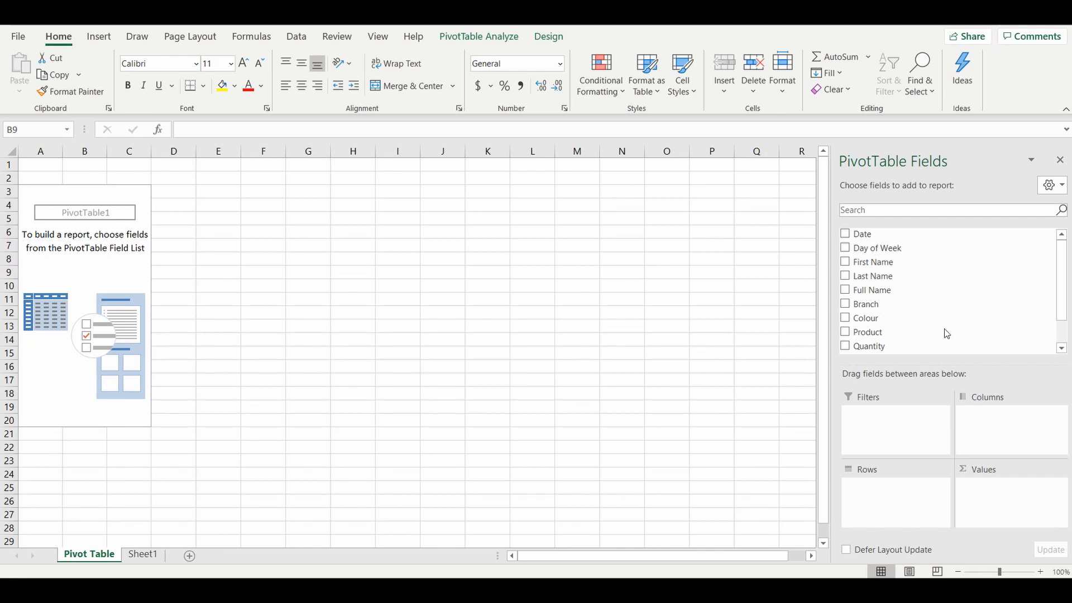
pyautogui.moveTo(931, 280)
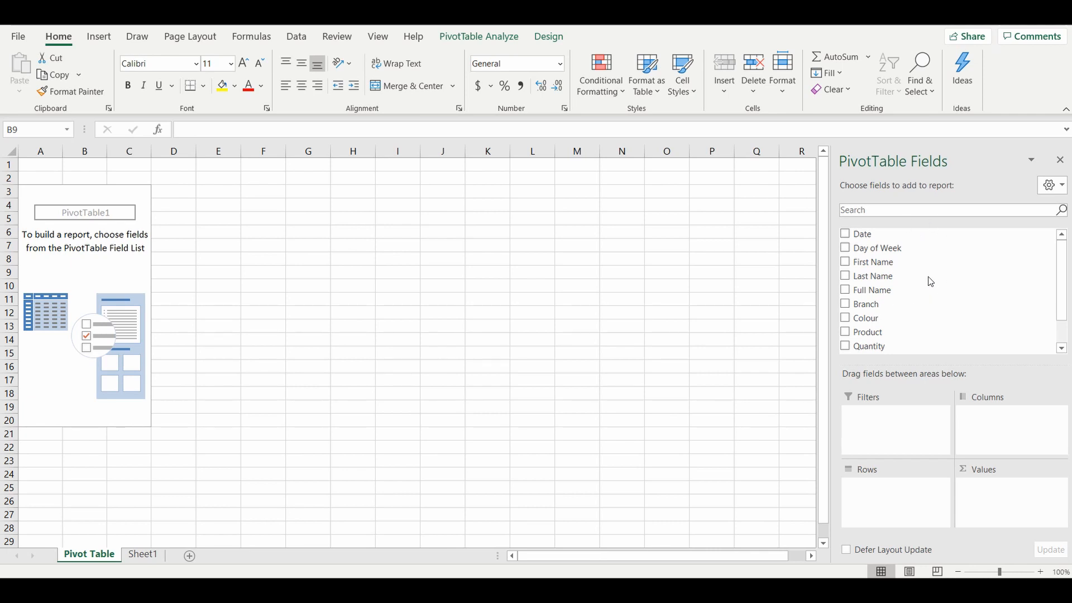
pyautogui.moveTo(902, 475)
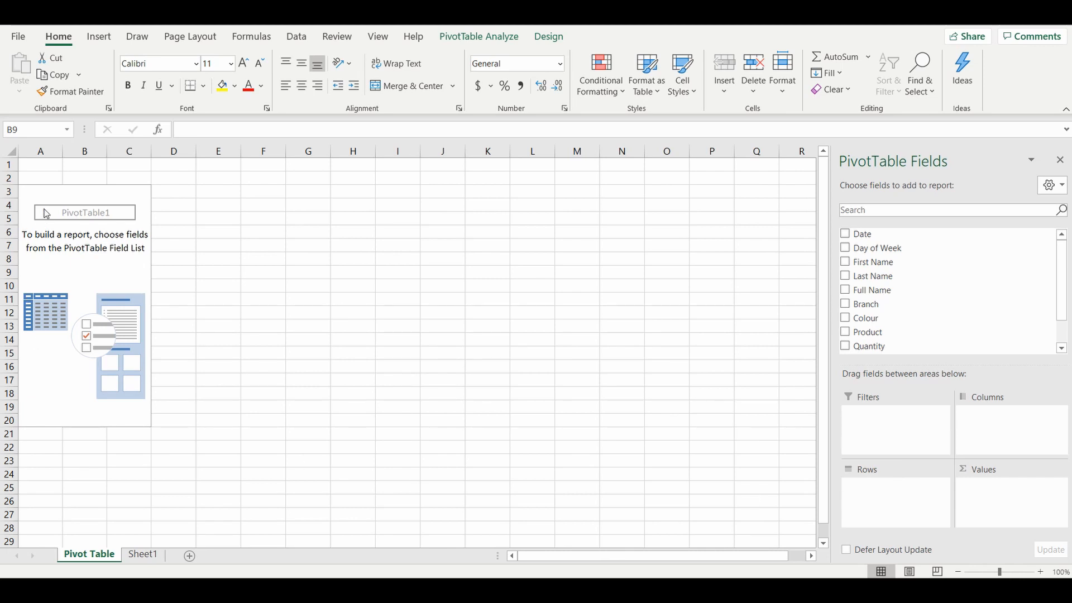
pyautogui.moveTo(893, 337)
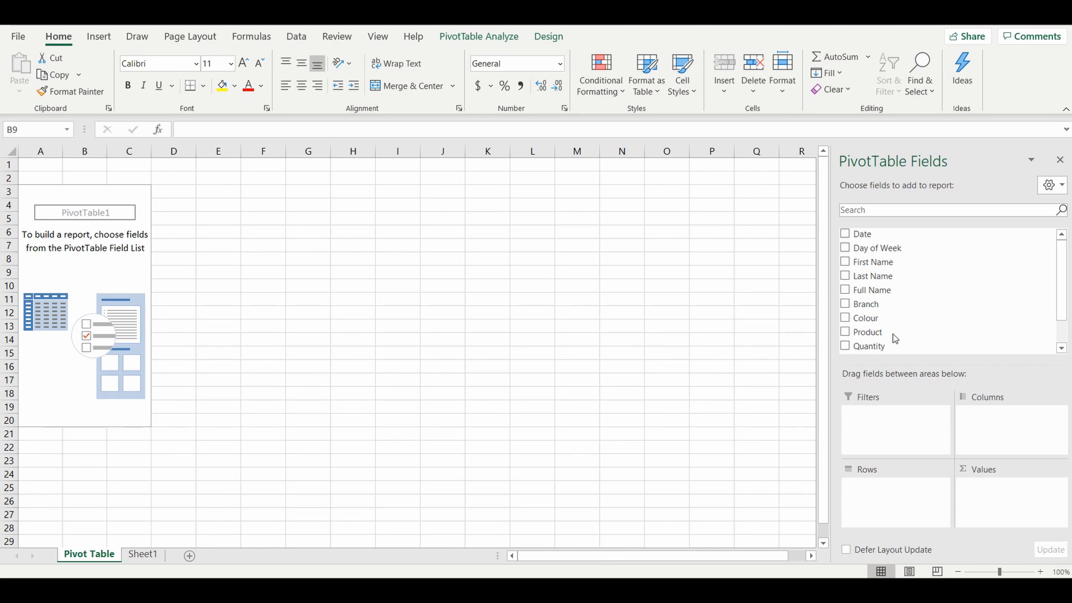
pyautogui.moveTo(60, 188)
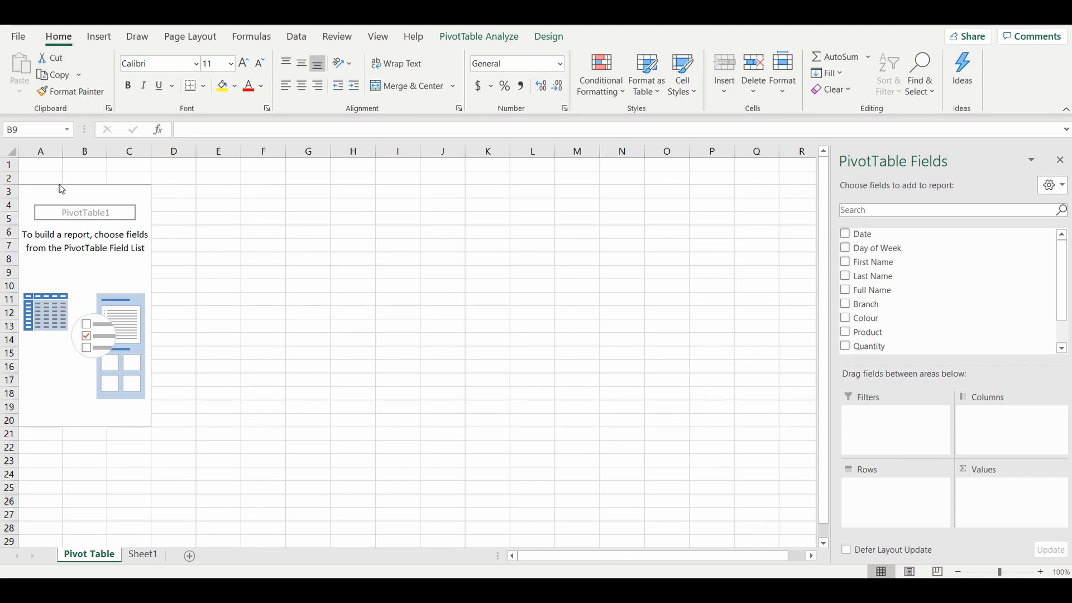
pyautogui.moveTo(733, 355)
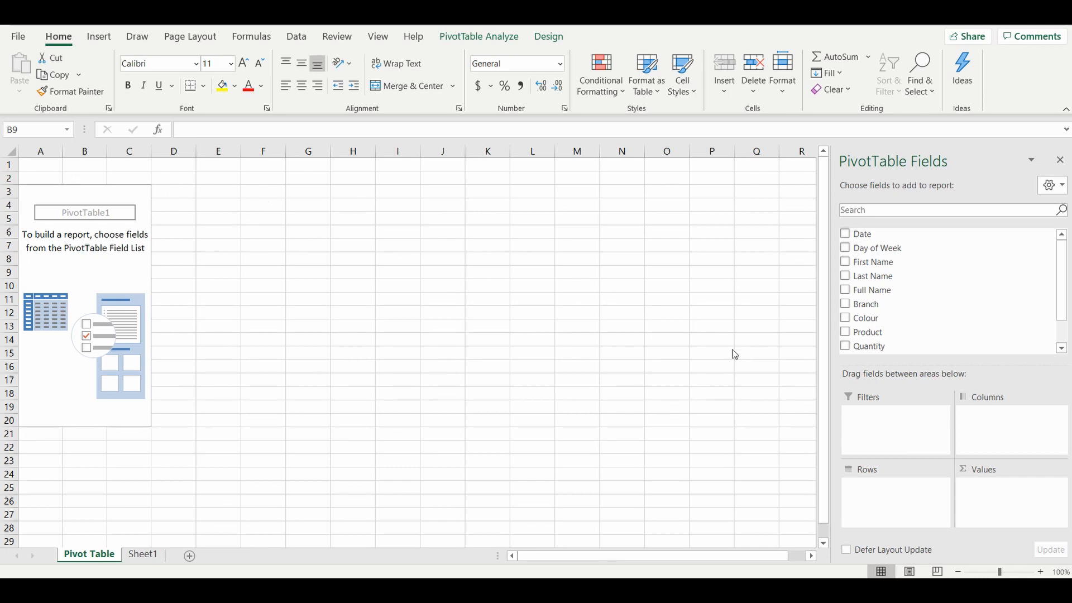
pyautogui.moveTo(889, 418)
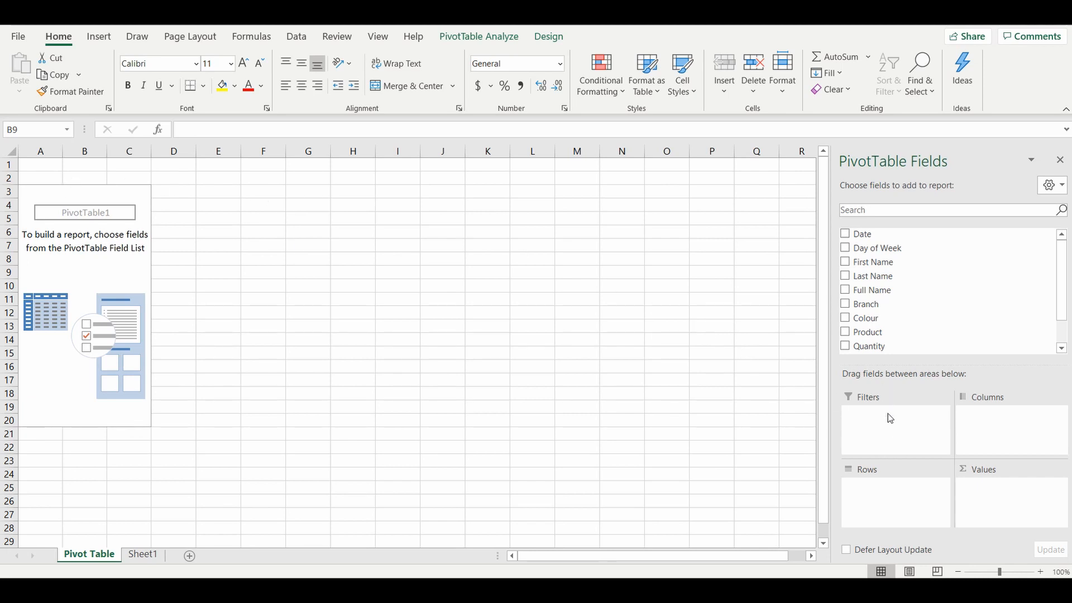
pyautogui.moveTo(1005, 499)
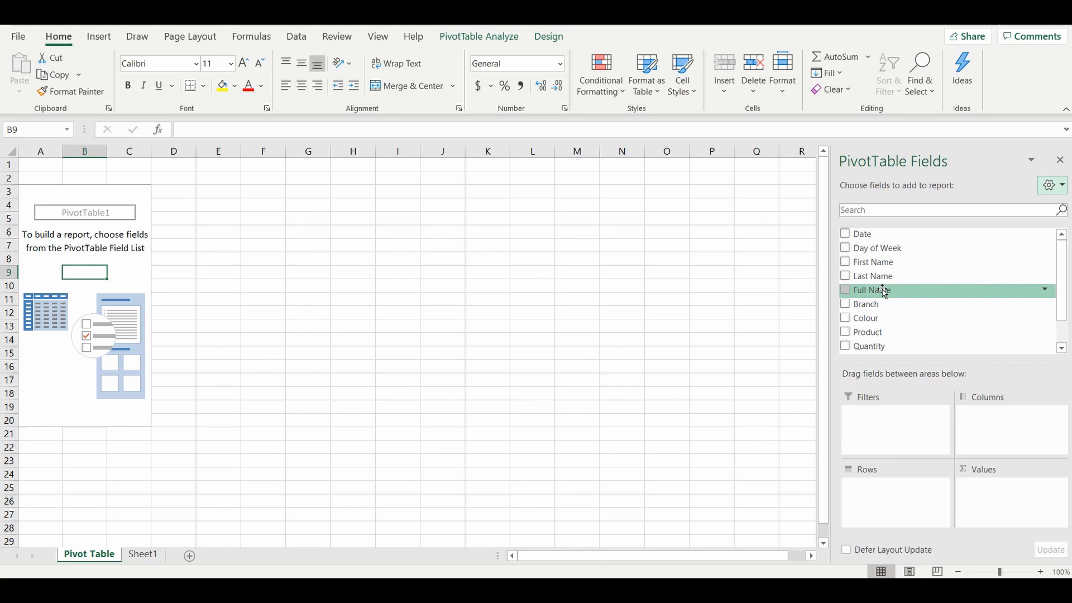
# Add Full Name as row labels, glance at the source data, and return to the Pivot Table sheet
pyautogui.click(844, 291)
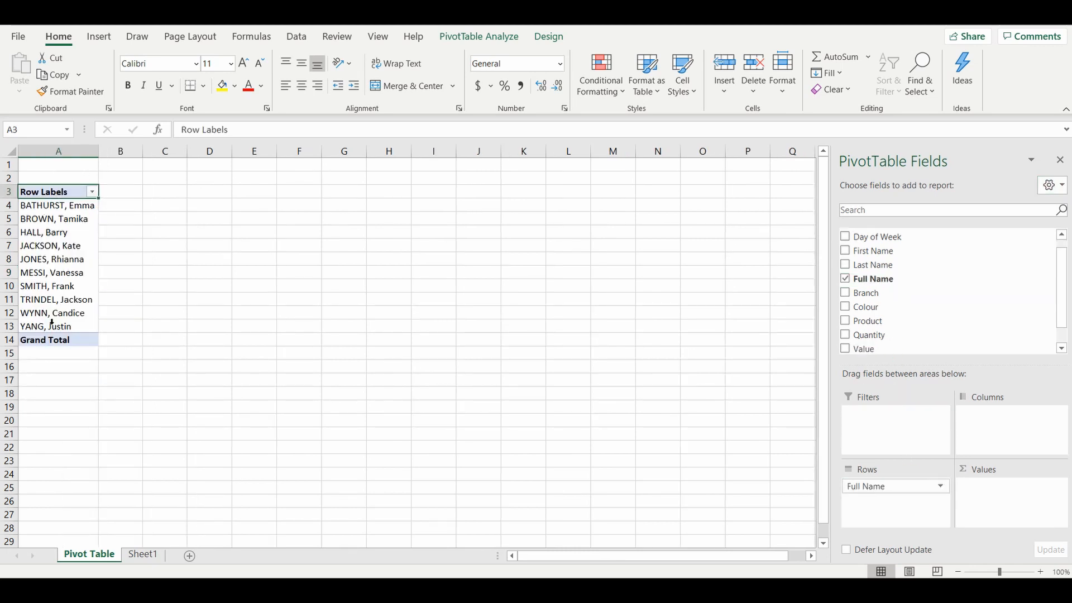
pyautogui.click(143, 554)
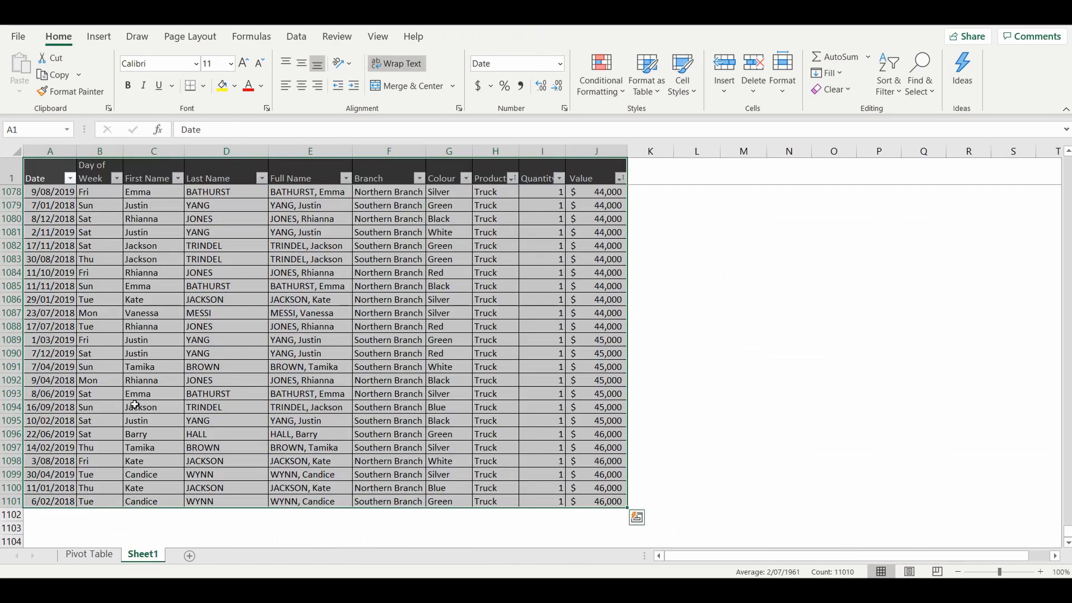
pyautogui.scroll(3)
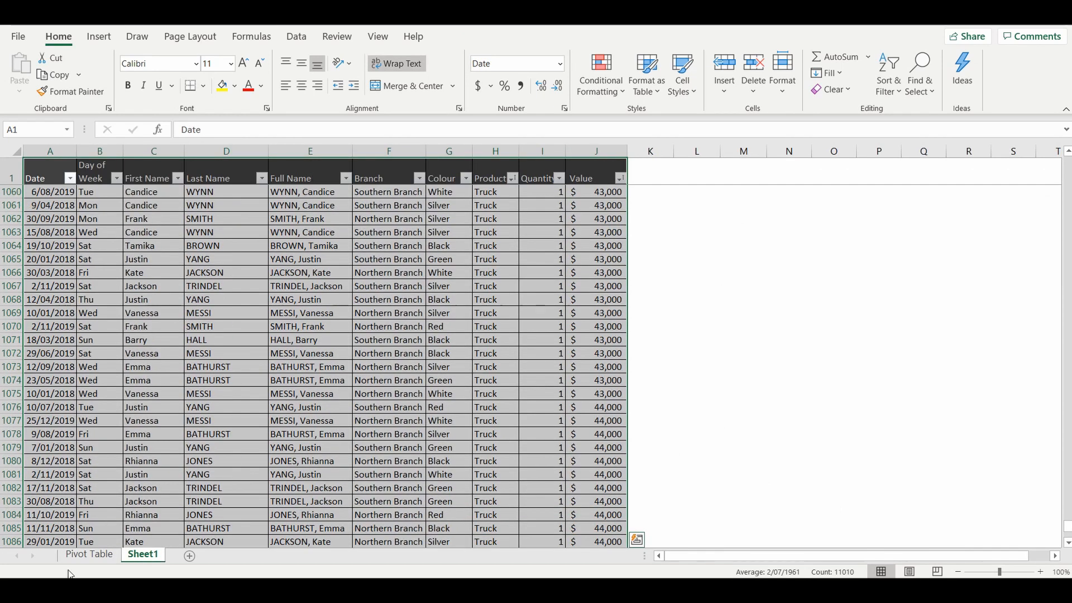
pyautogui.click(89, 569)
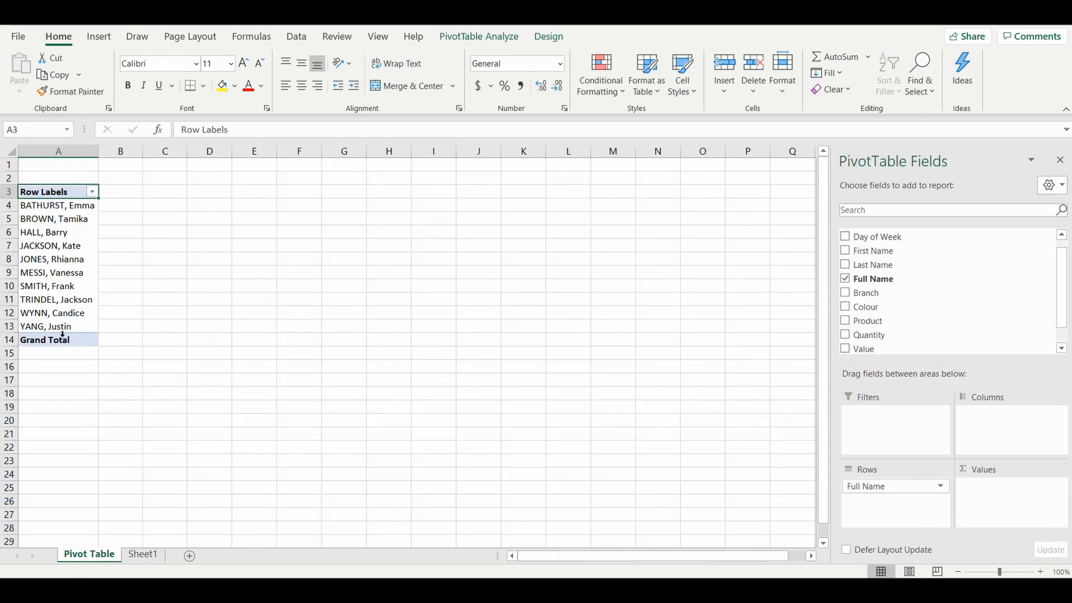
pyautogui.moveTo(58, 326)
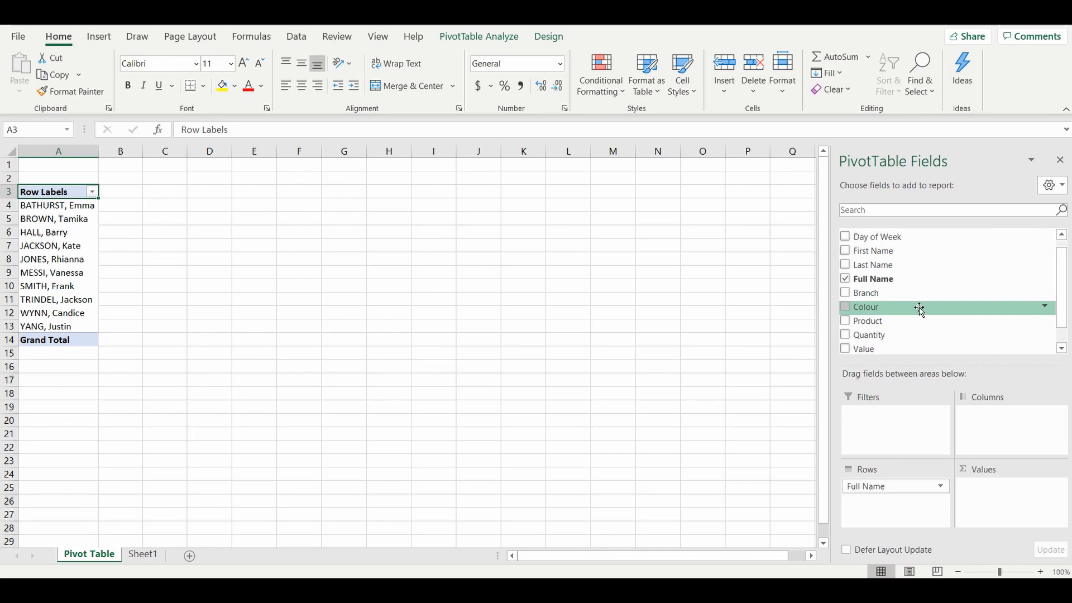
pyautogui.moveTo(887, 349)
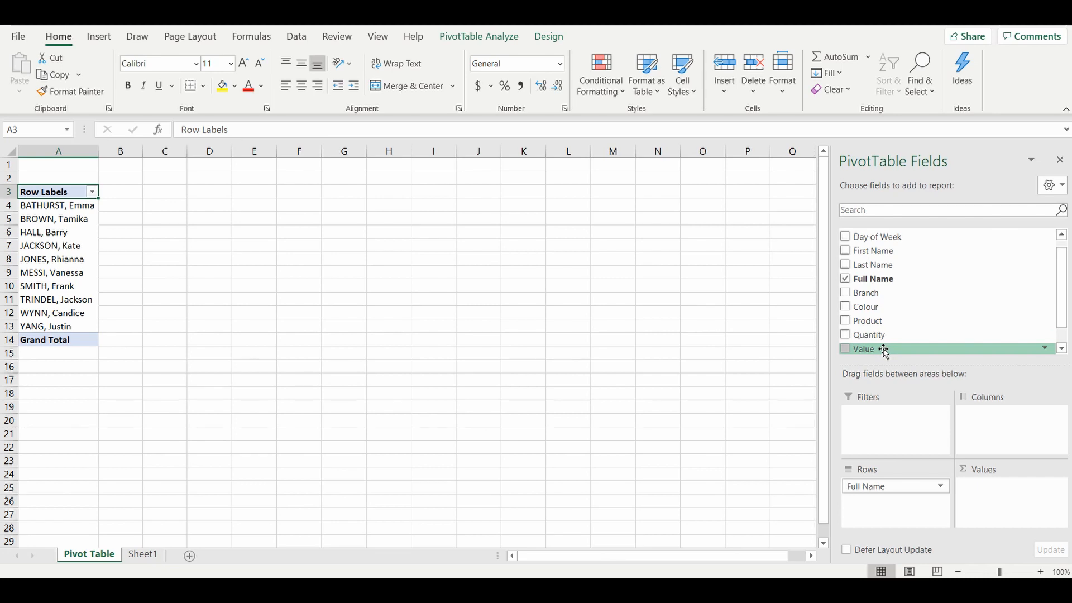
# Add Sum of Value per salesperson (grand total 26300000), then go to the source sheet
pyautogui.moveTo(863, 348); pyautogui.dragTo(982, 477)
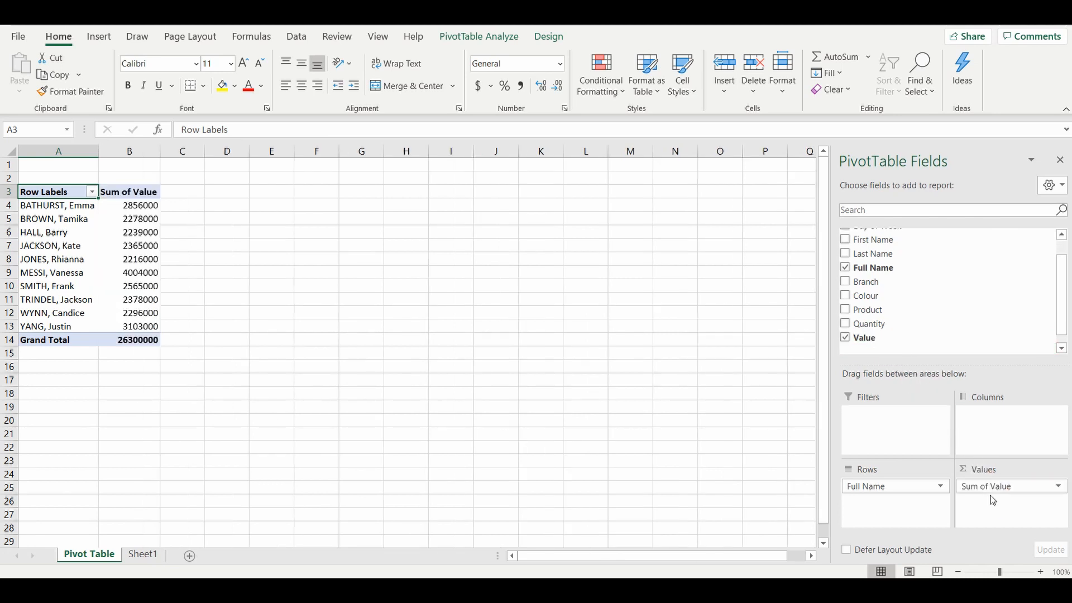
pyautogui.moveTo(130, 204)
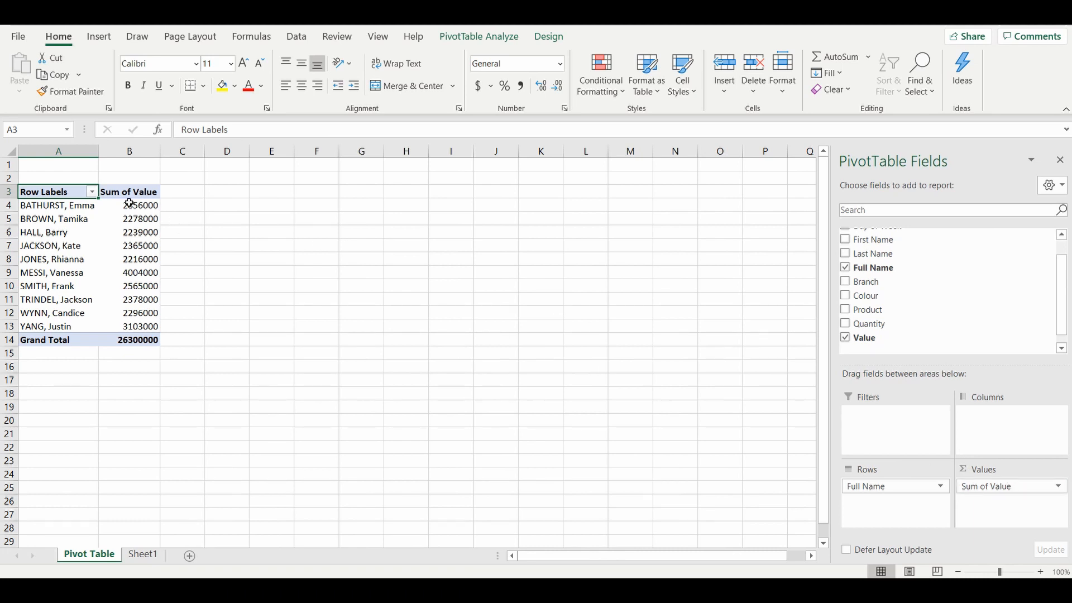
pyautogui.moveTo(149, 500)
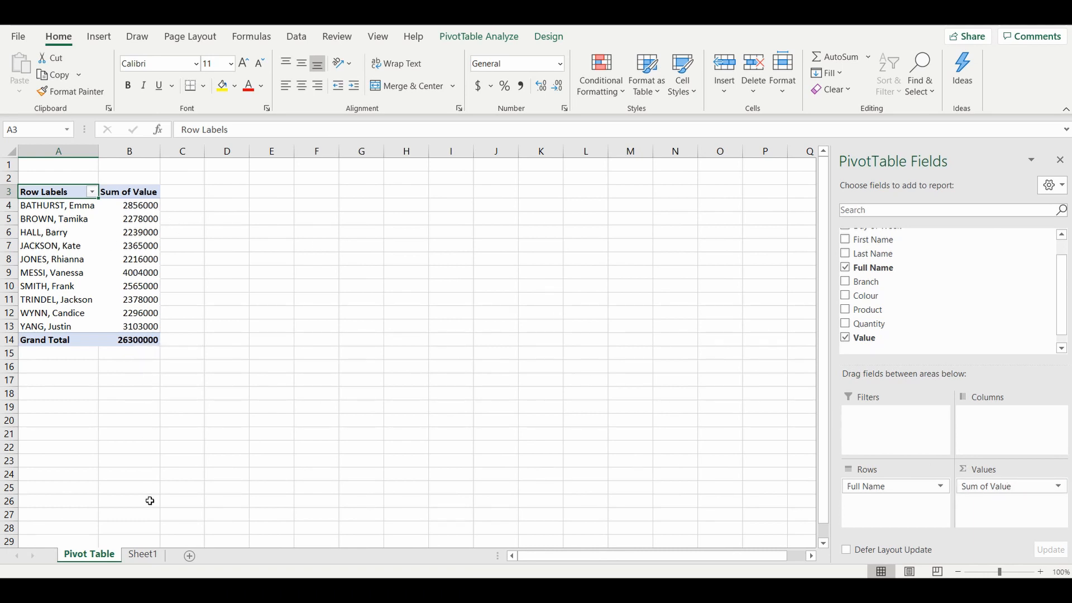
pyautogui.click(143, 554)
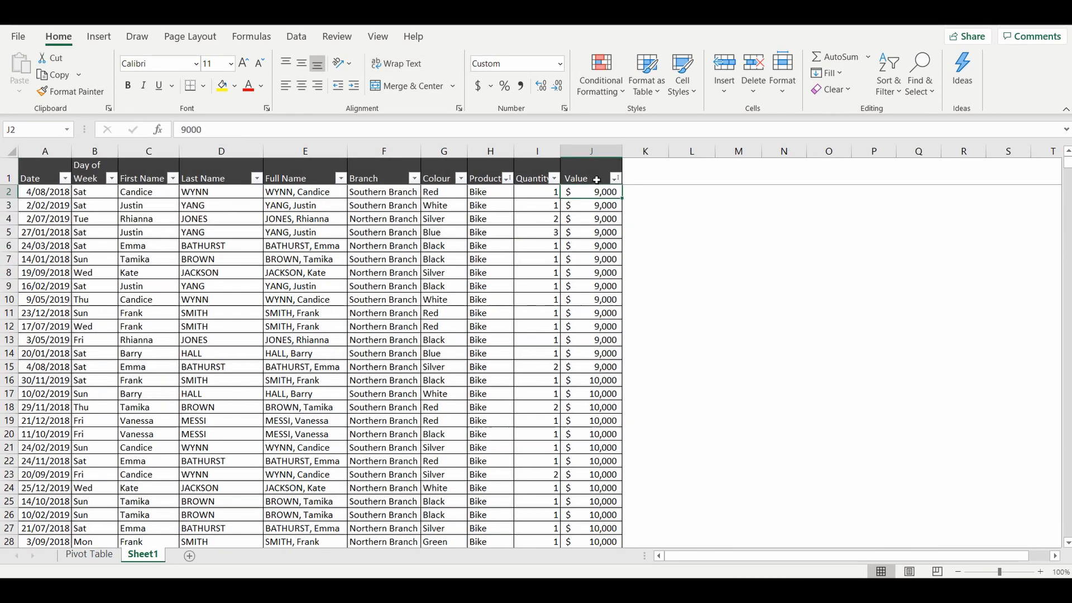
# Check the source Value column total, return to the Pivot Table sheet and select a salesperson's total
pyautogui.scroll(-3)
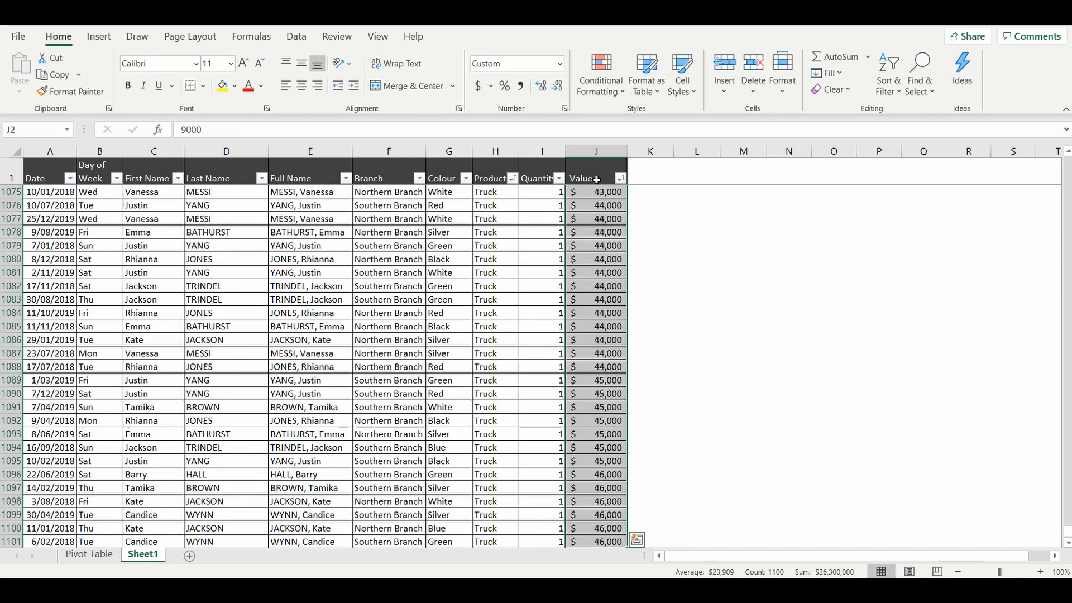
pyautogui.scroll(-3)
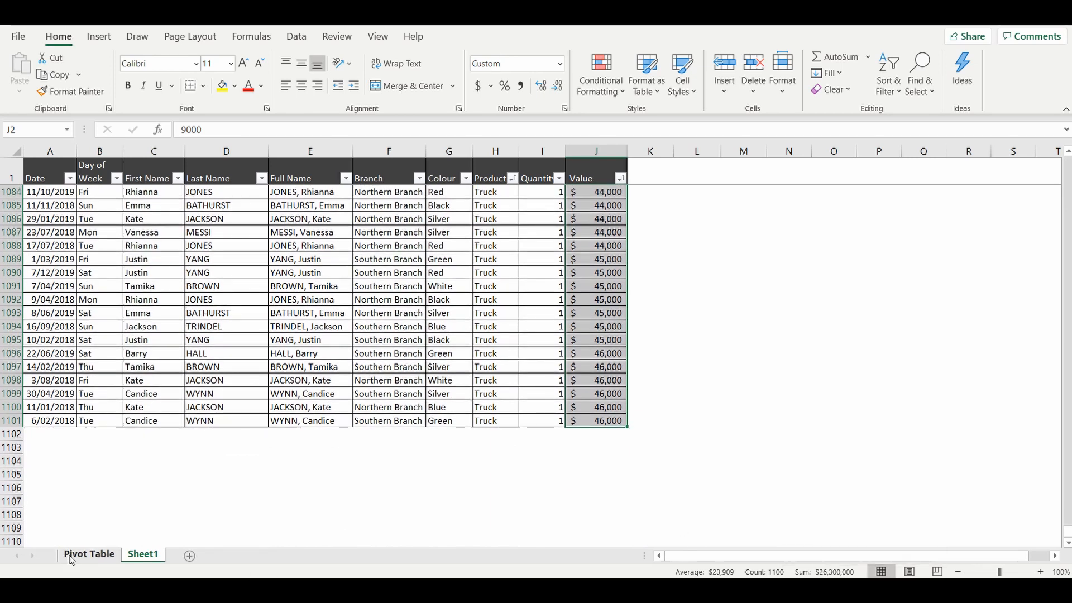
pyautogui.click(89, 554)
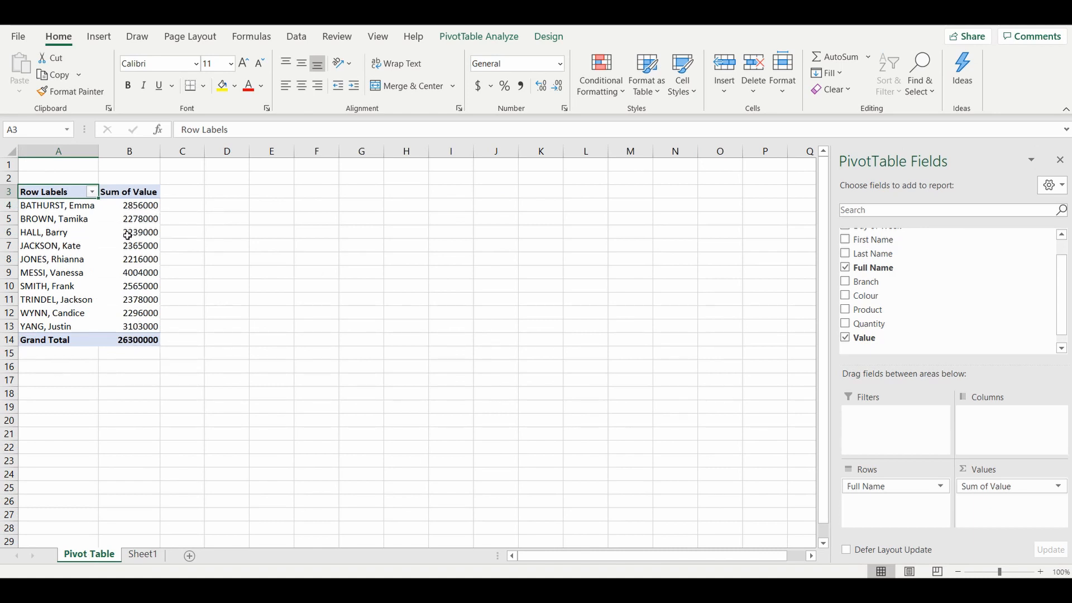
pyautogui.click(129, 233)
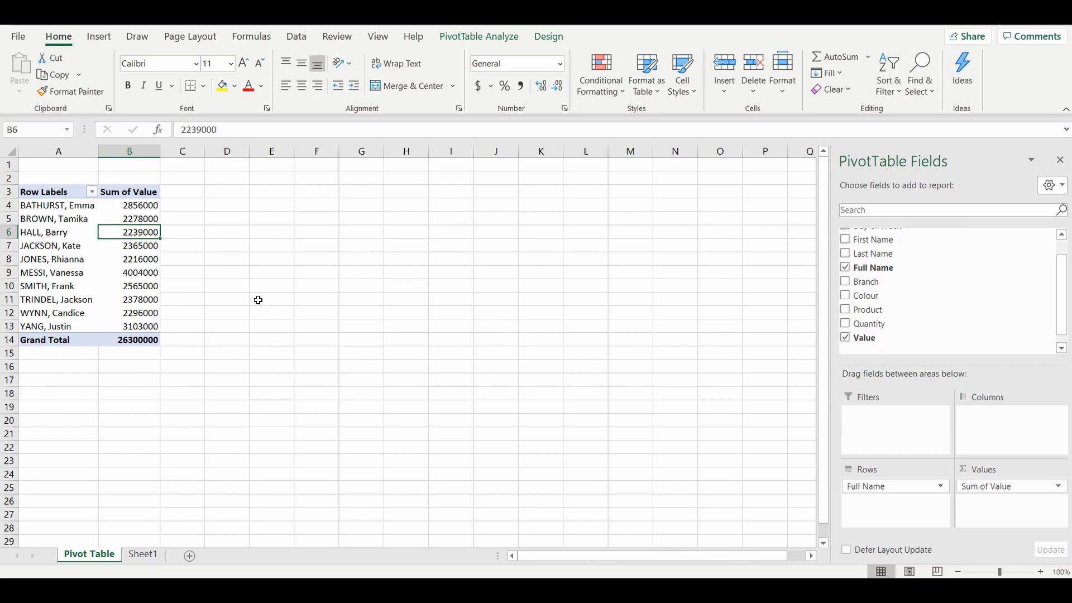
pyautogui.moveTo(1023, 443)
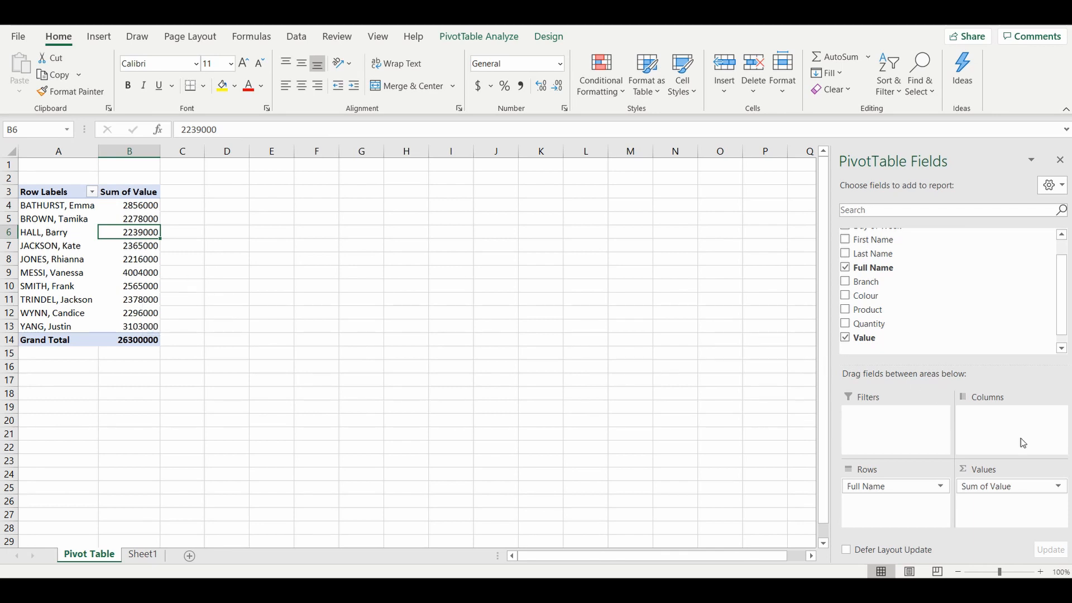
# Format Sum of Value as Currency with 0 decimal places via Value Field Settings
pyautogui.click(1058, 487)
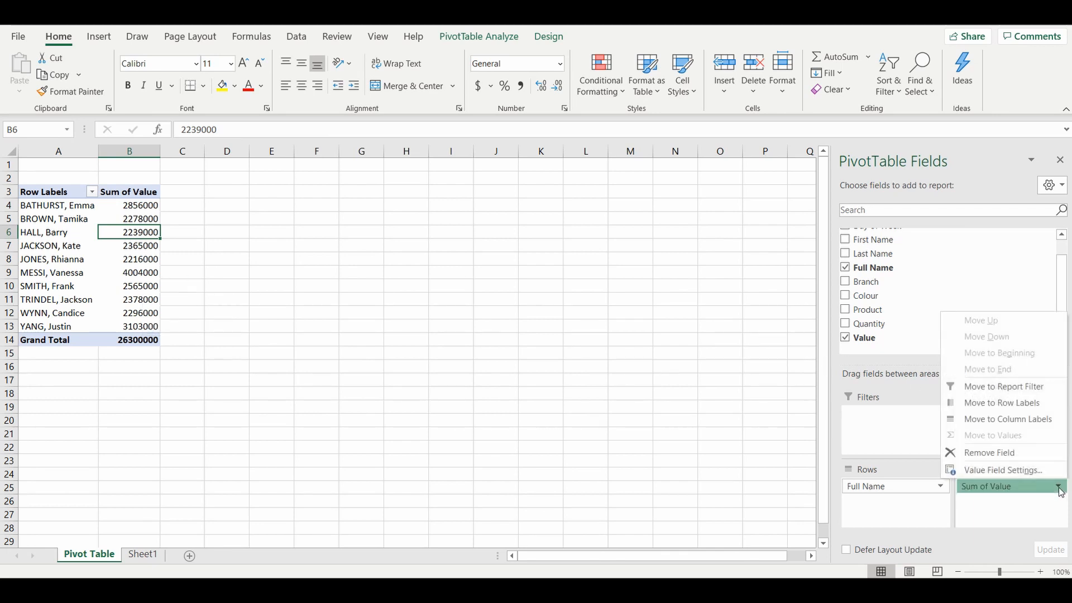
pyautogui.moveTo(1003, 470)
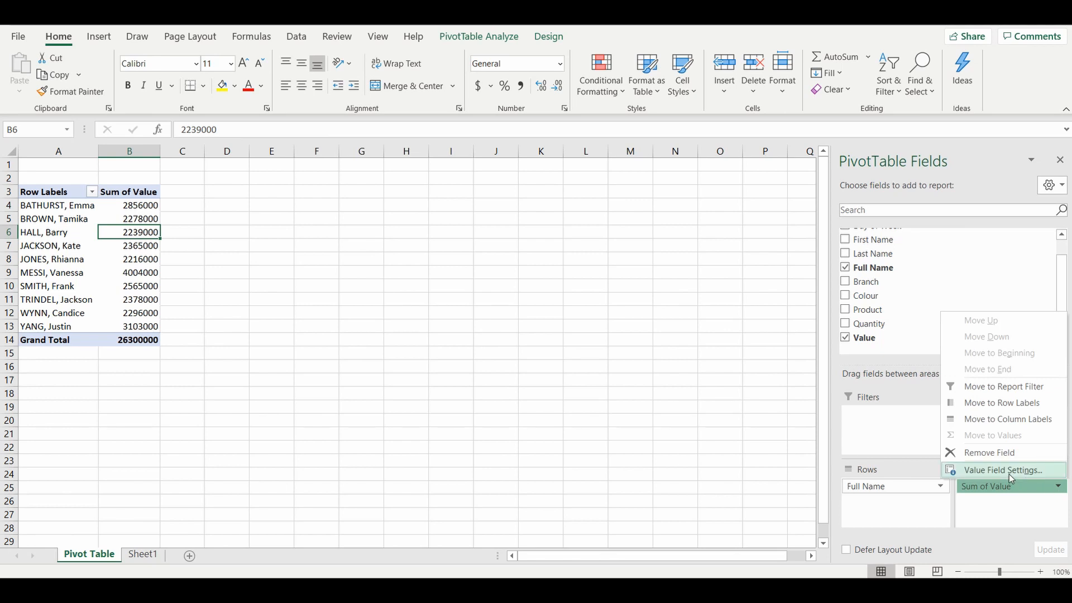
pyautogui.click(1000, 470)
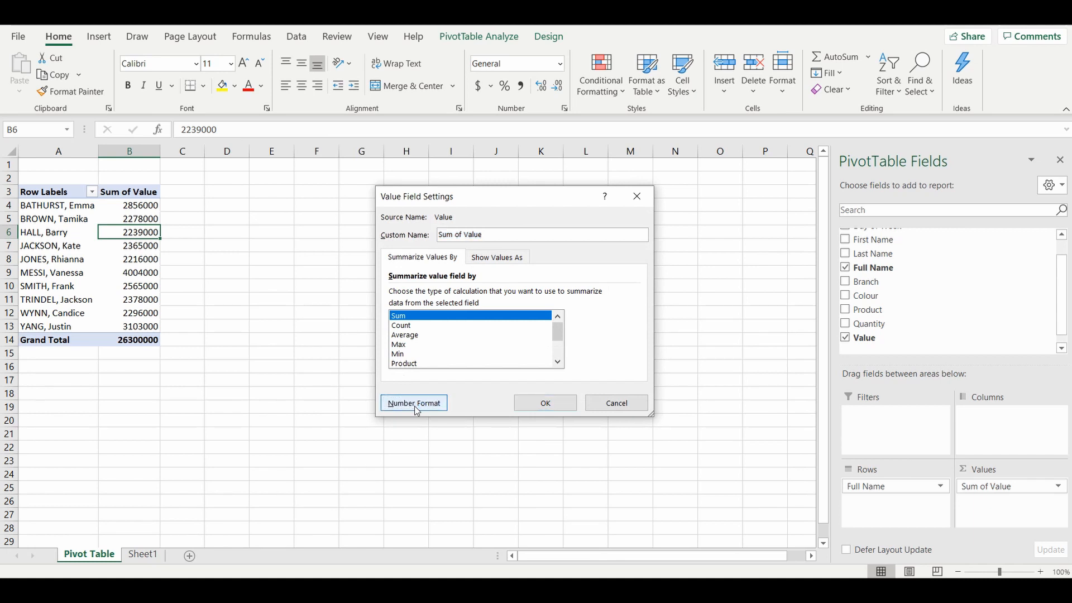
pyautogui.click(413, 402)
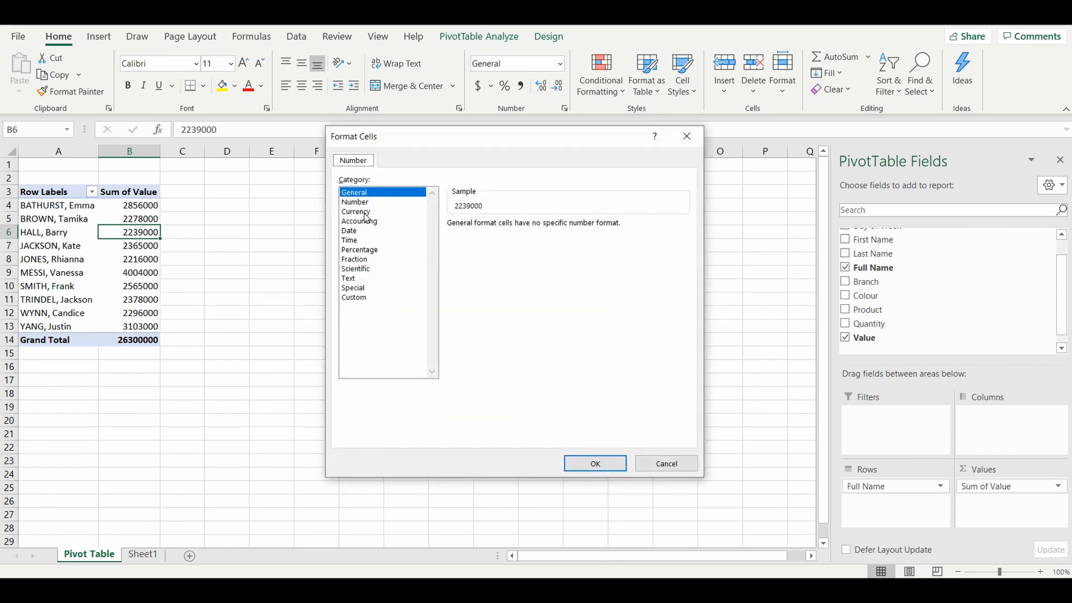
pyautogui.click(355, 211)
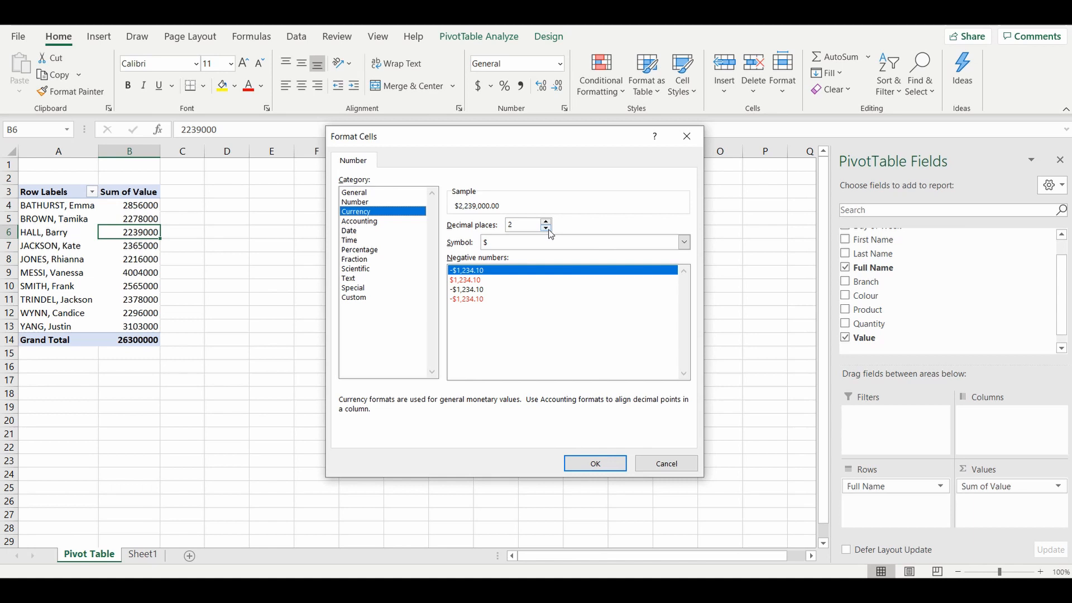
pyautogui.click(666, 463)
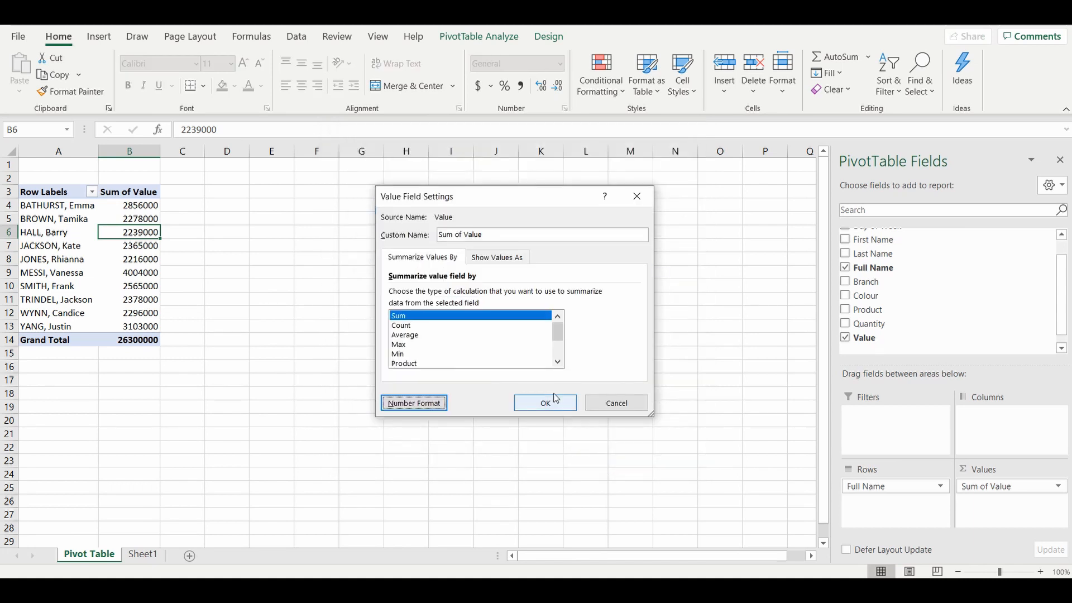
pyautogui.click(545, 402)
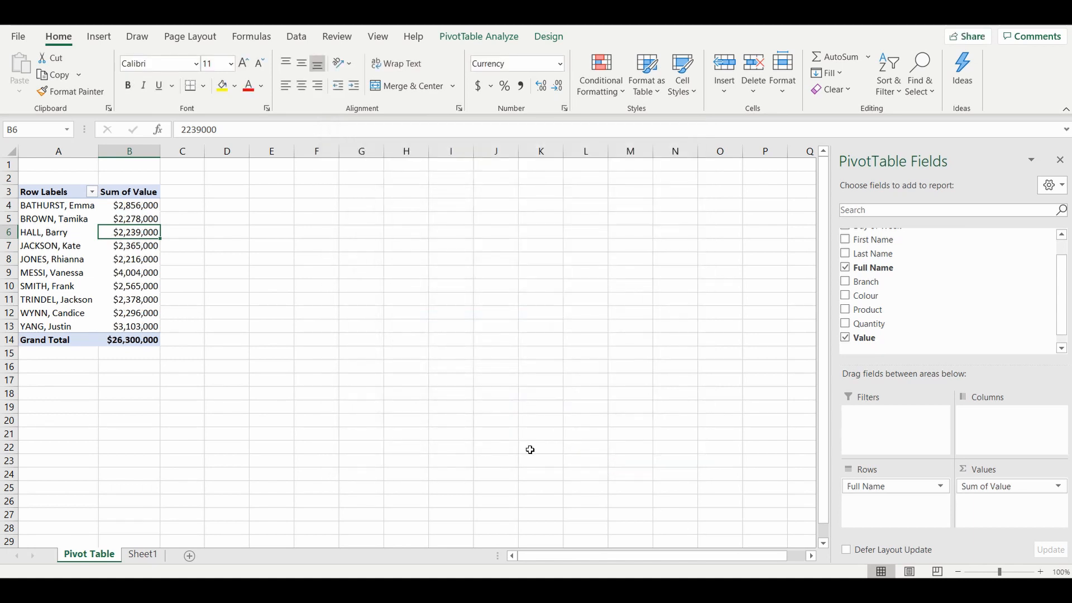
pyautogui.moveTo(120, 327)
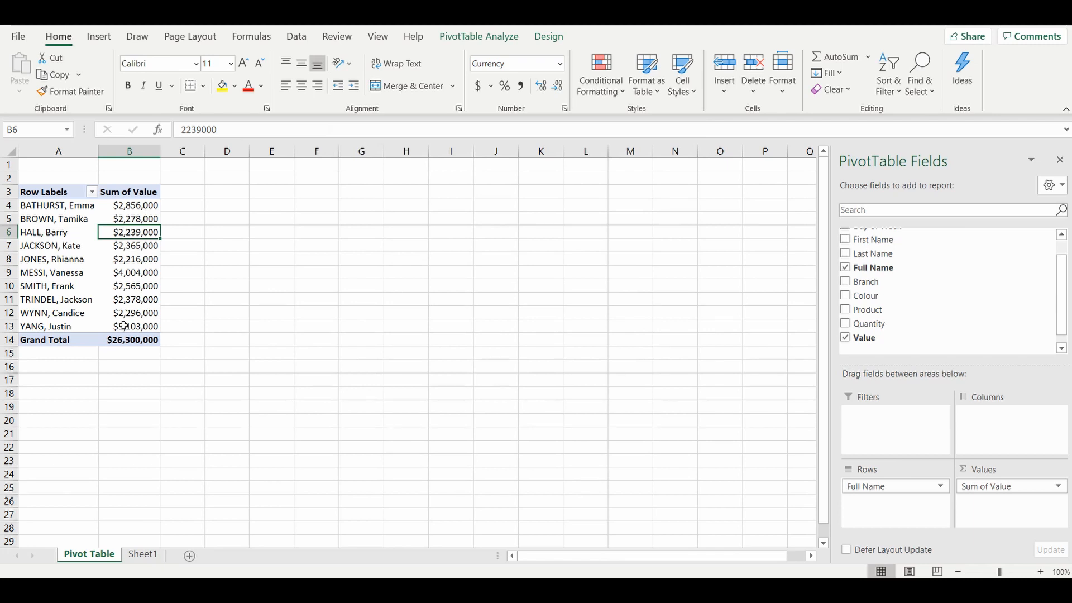
pyautogui.click(130, 299)
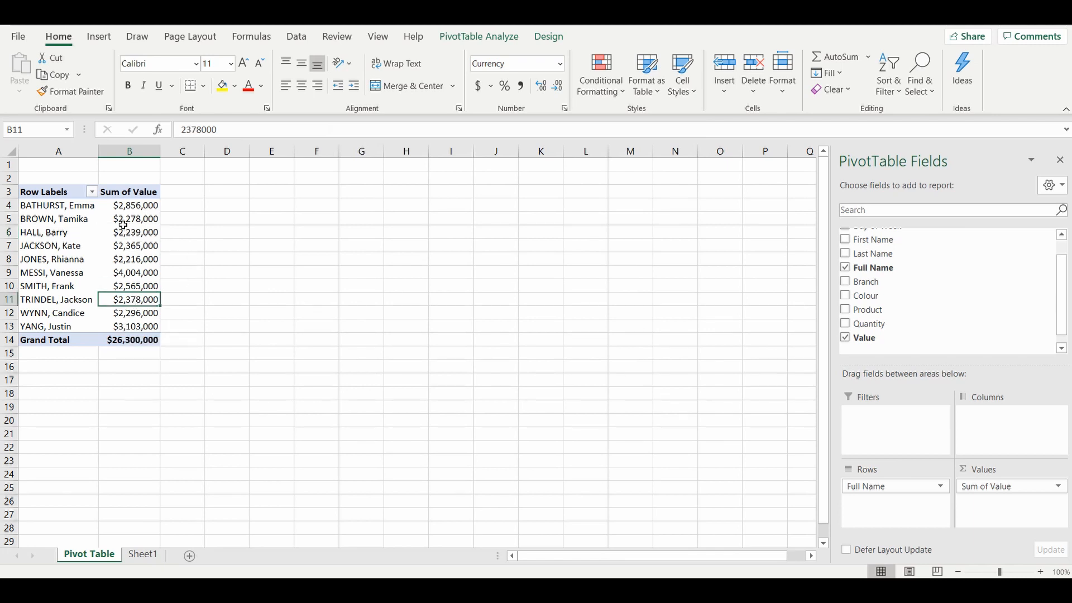
pyautogui.moveTo(123, 226)
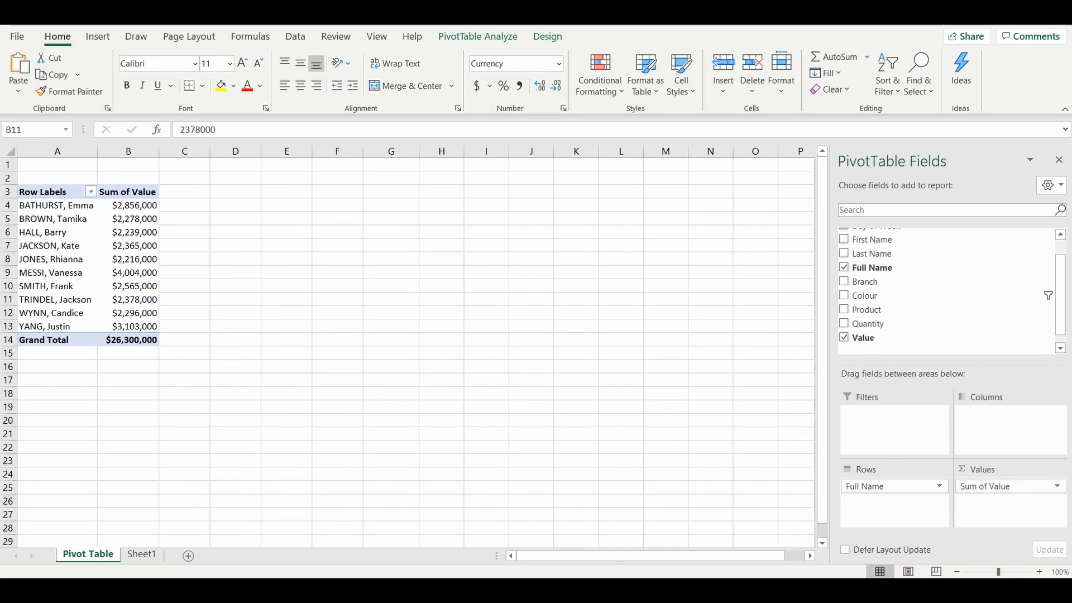
pyautogui.moveTo(929, 293)
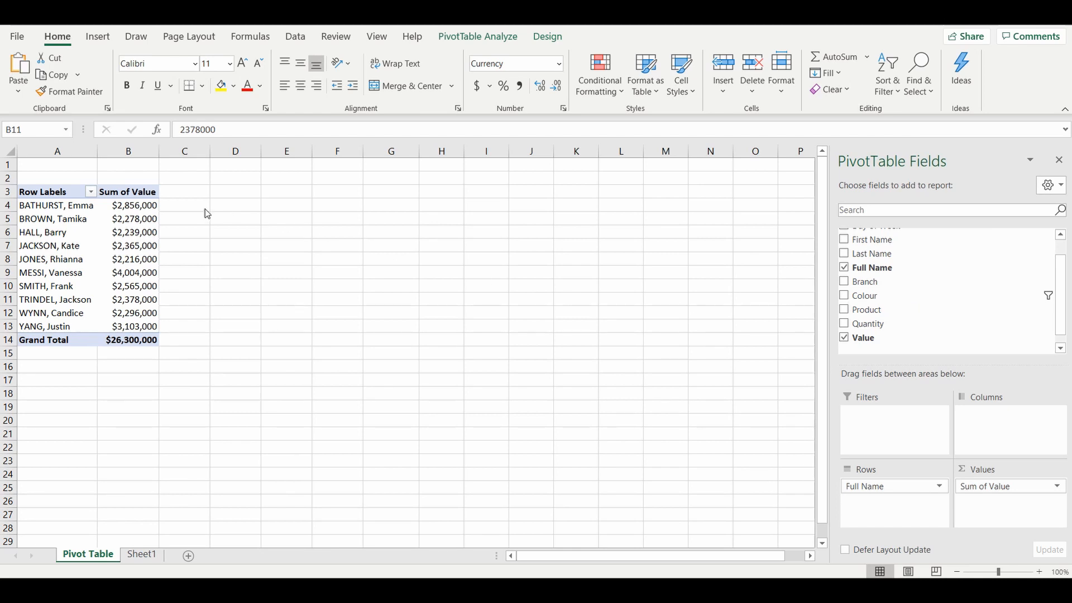
pyautogui.moveTo(453, 201)
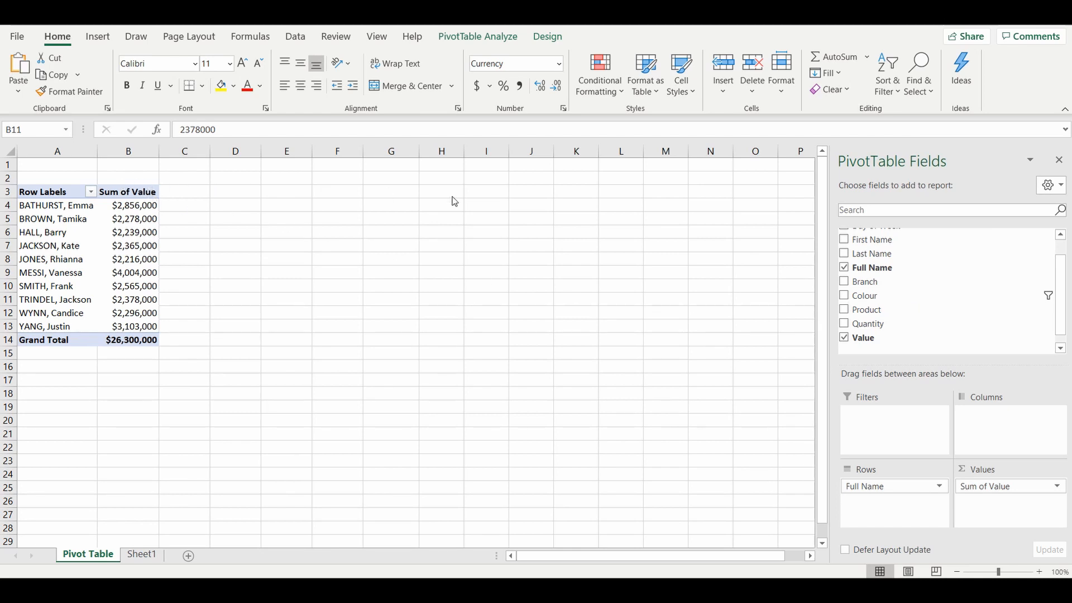
pyautogui.moveTo(514, 283)
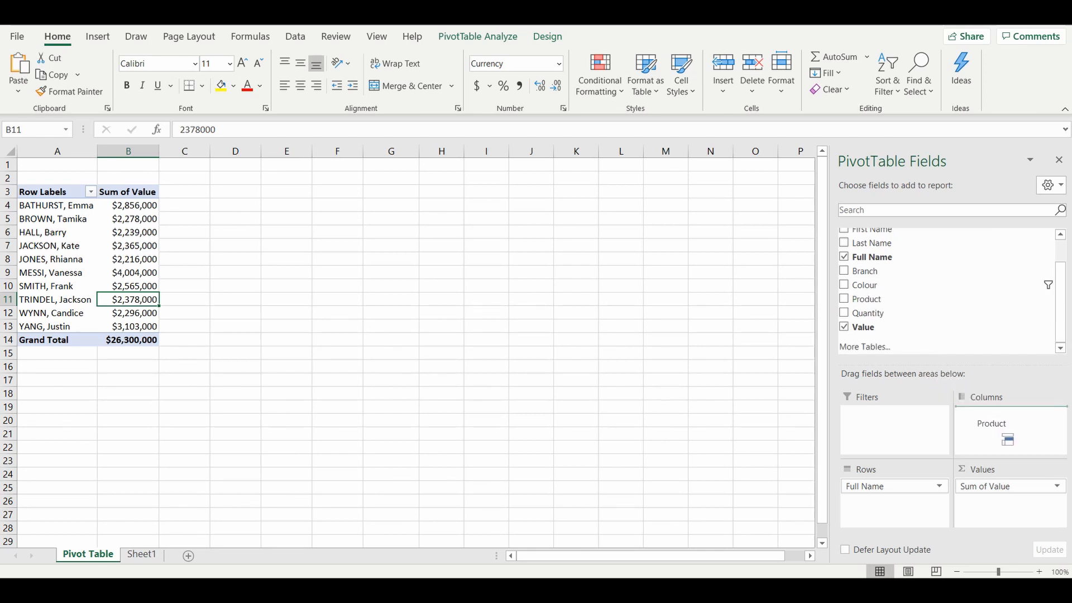
# Add Product as columns (Bike, Hatch, Sedan, SUV, Truck), then click outside the PivotTable
pyautogui.click(844, 299)
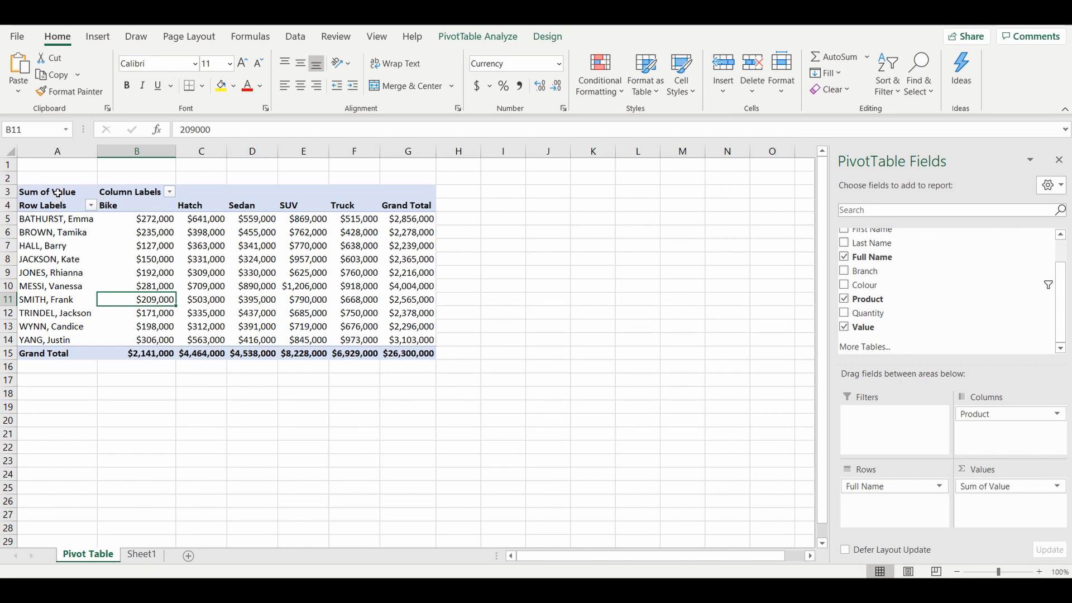
pyautogui.moveTo(66, 339)
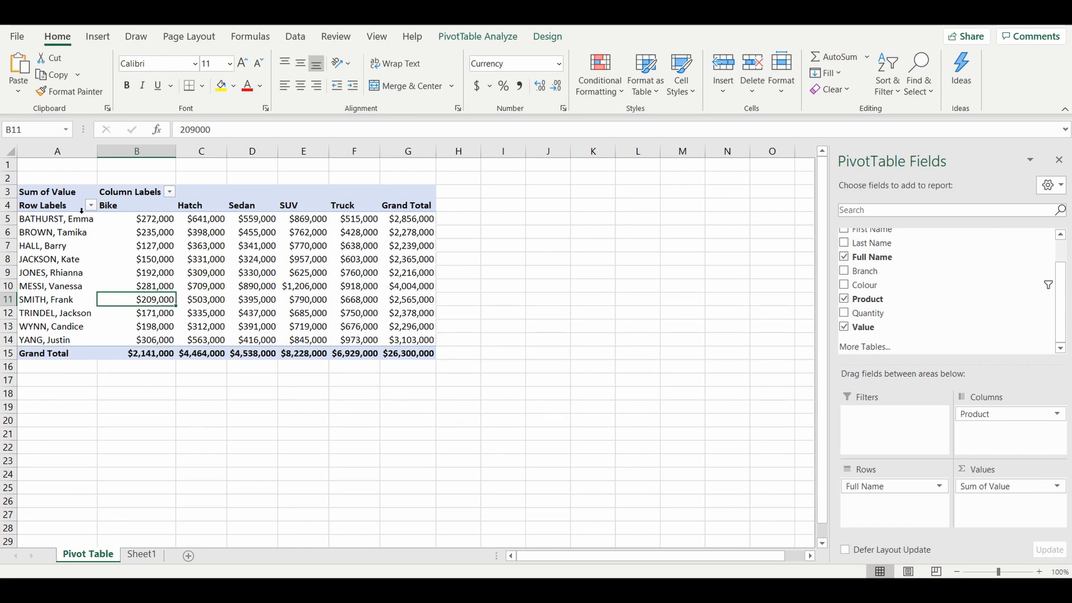
pyautogui.moveTo(125, 219)
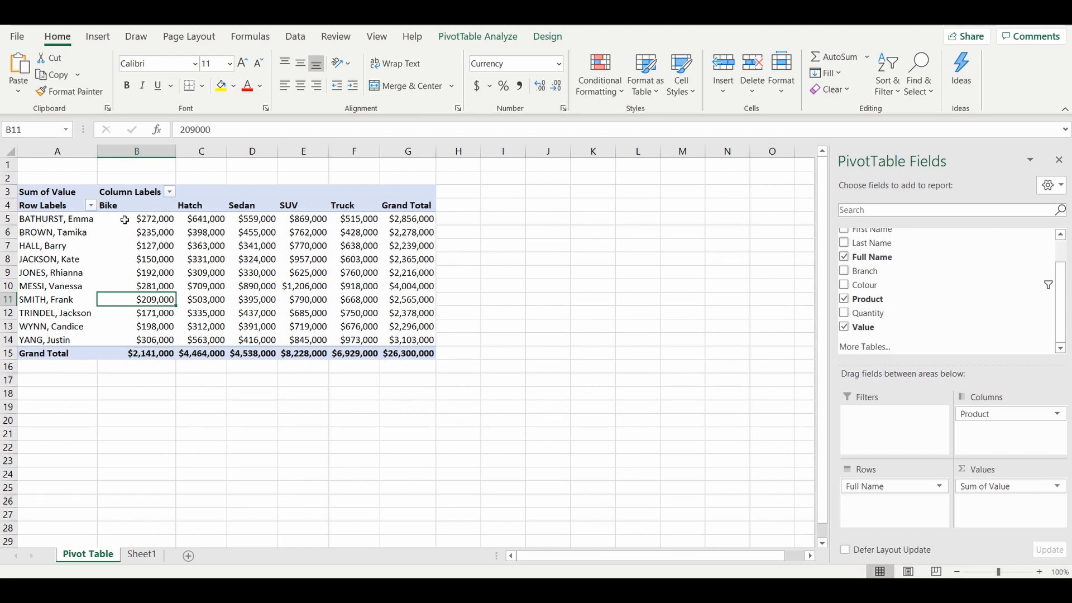
pyautogui.moveTo(352, 219)
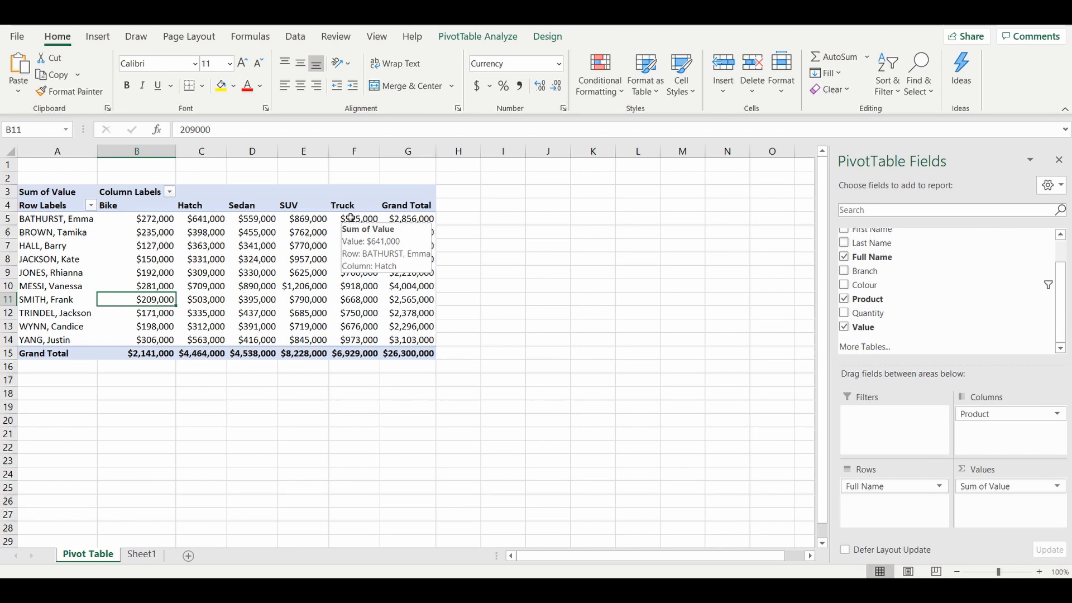
pyautogui.moveTo(402, 206)
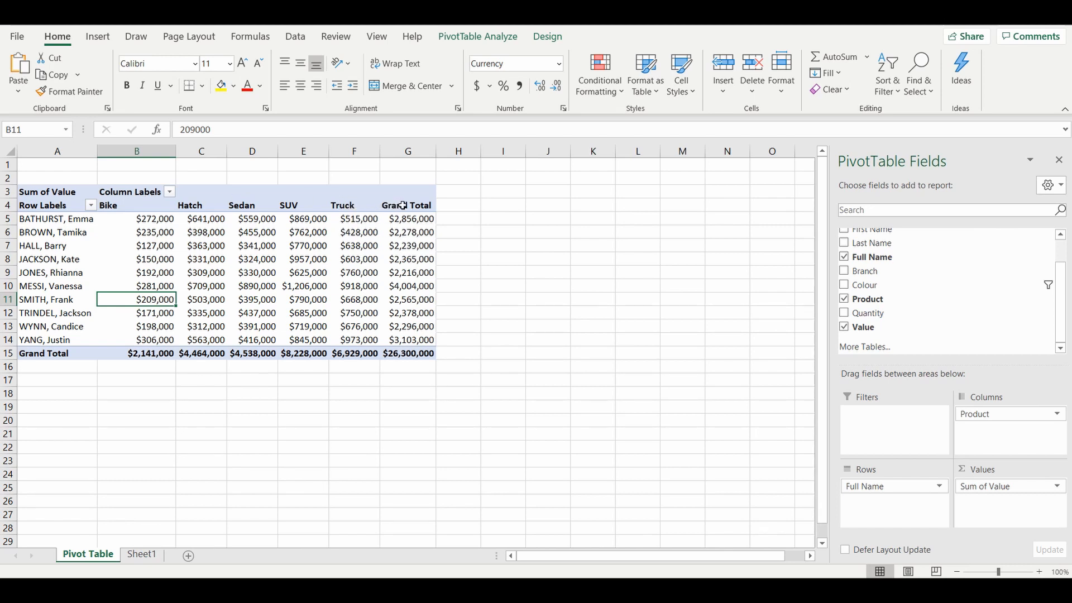
pyautogui.click(57, 164)
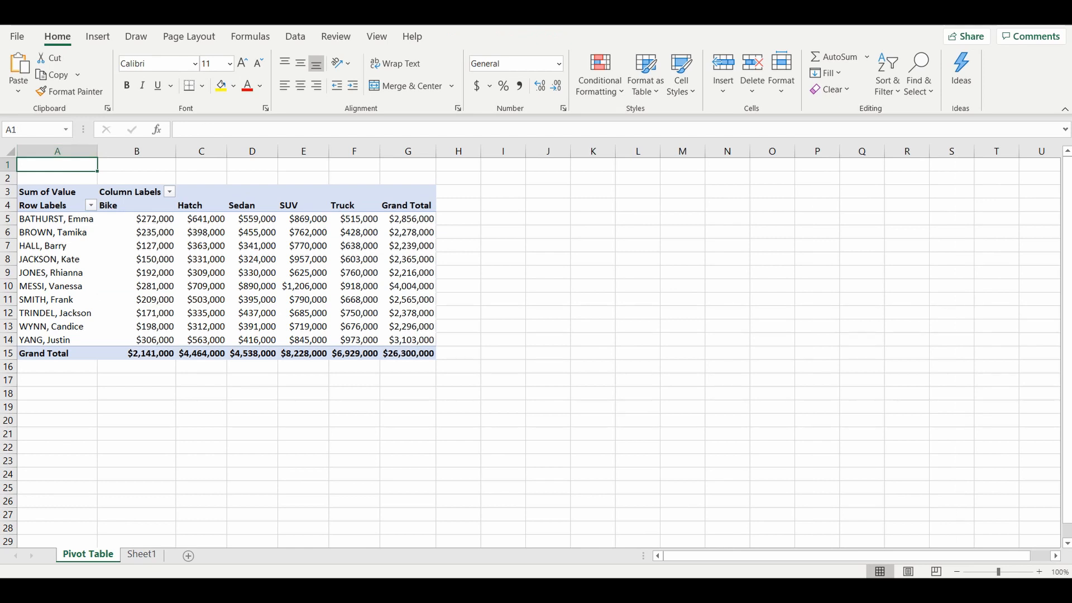
# Re-enter the PivotTable and try Product as rows nested under each salesperson
pyautogui.click(50, 219)
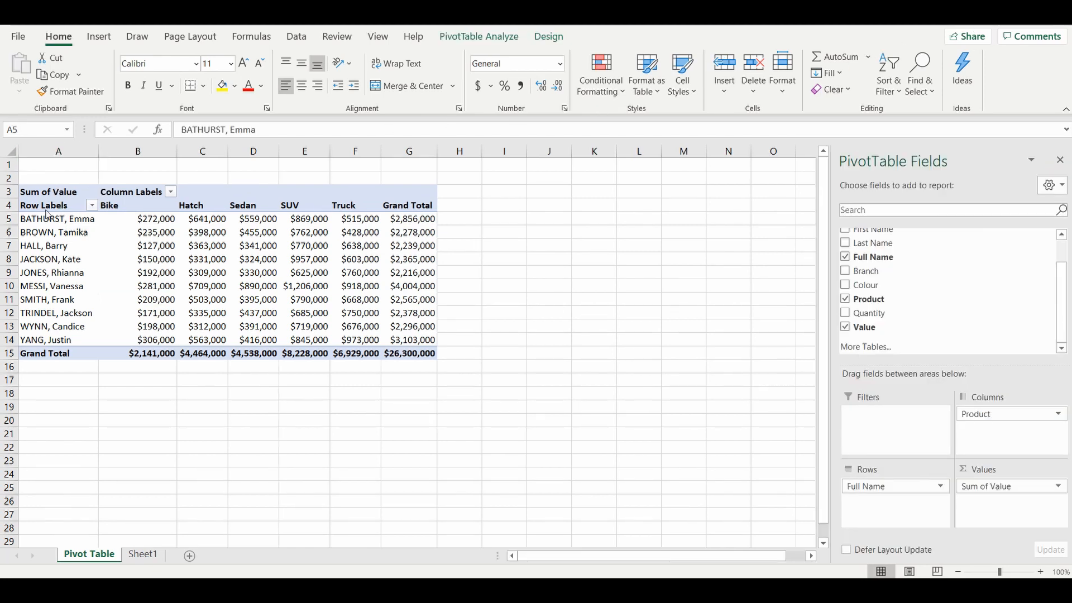
pyautogui.moveTo(925, 266)
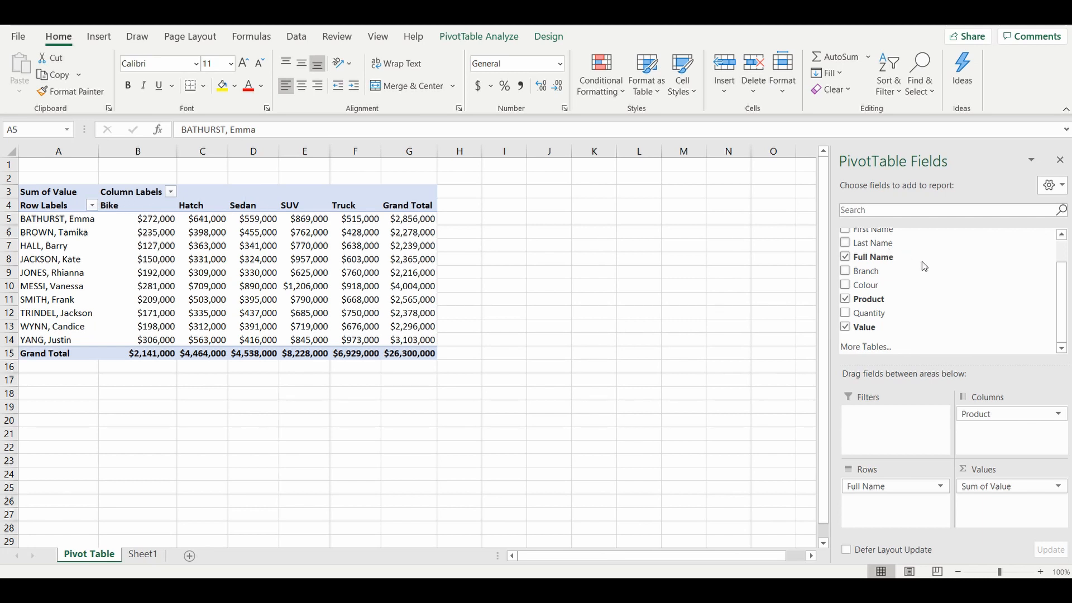
pyautogui.moveTo(59, 272)
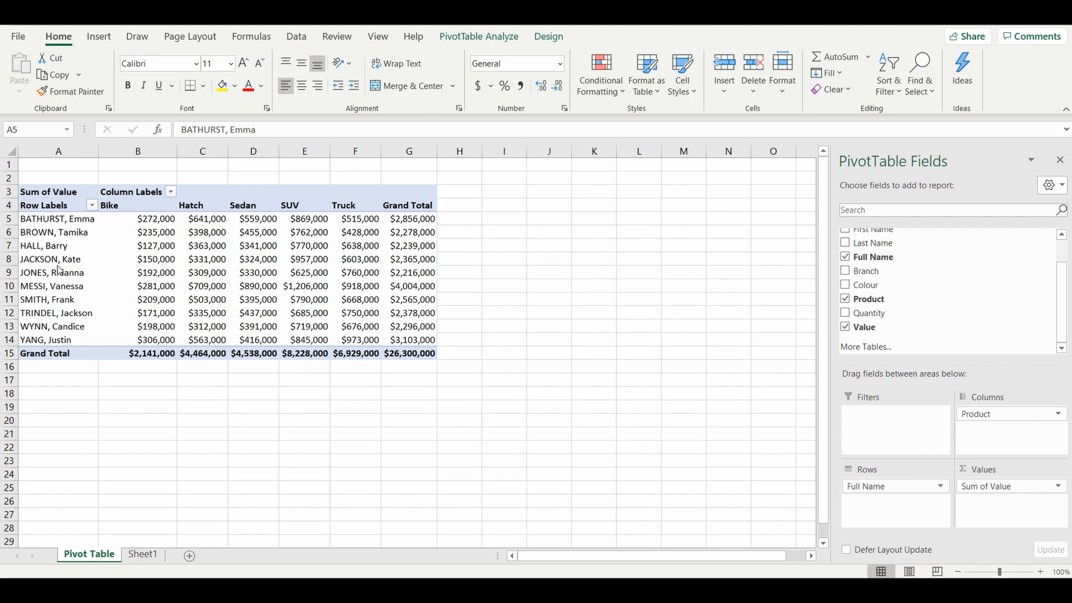
pyautogui.moveTo(998, 417)
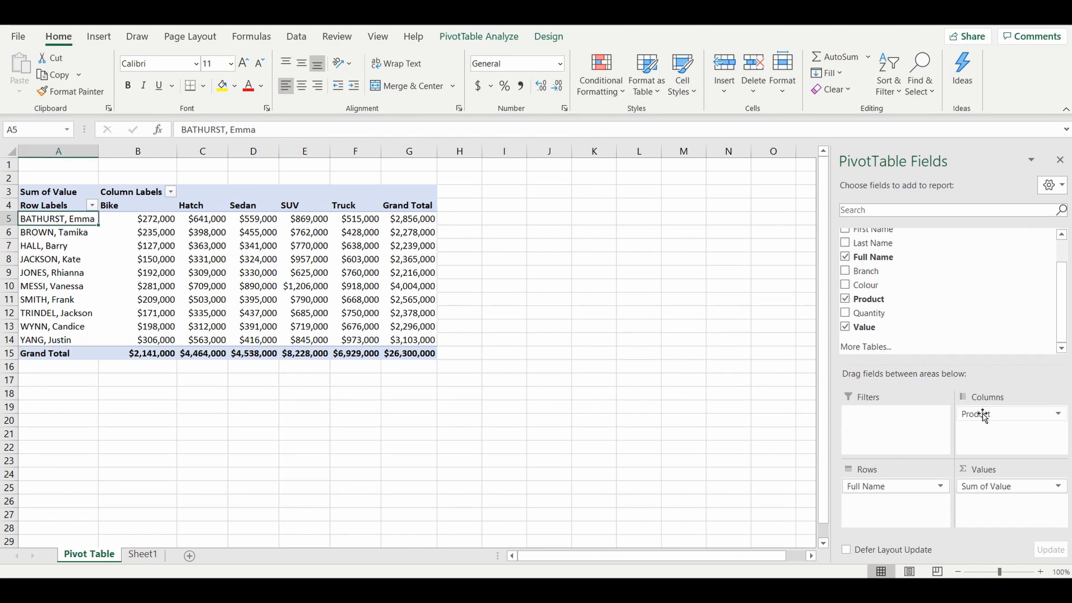
pyautogui.moveTo(994, 414)
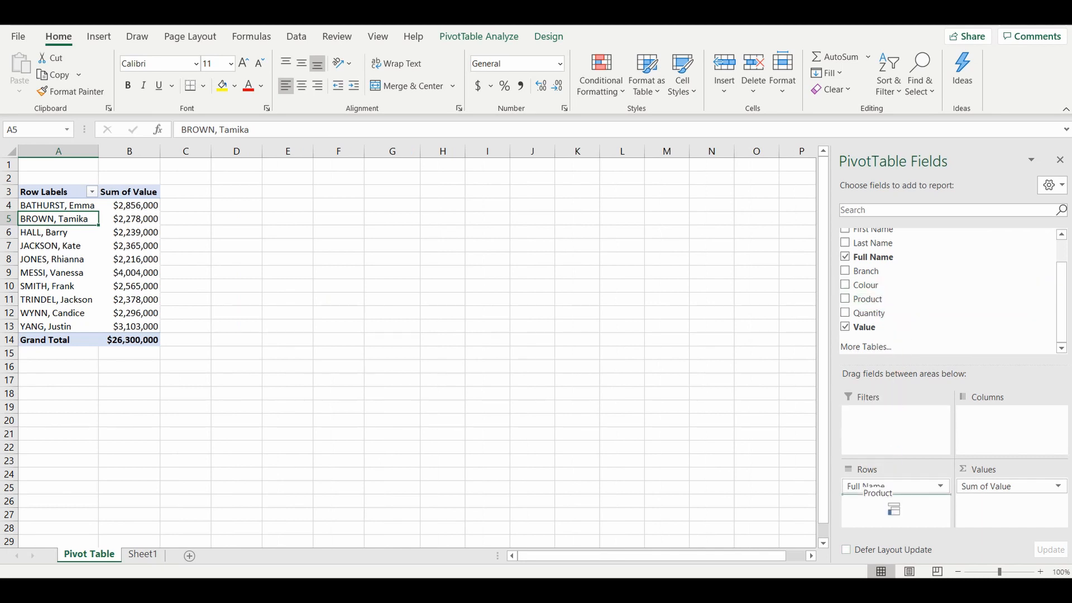
pyautogui.click(844, 300)
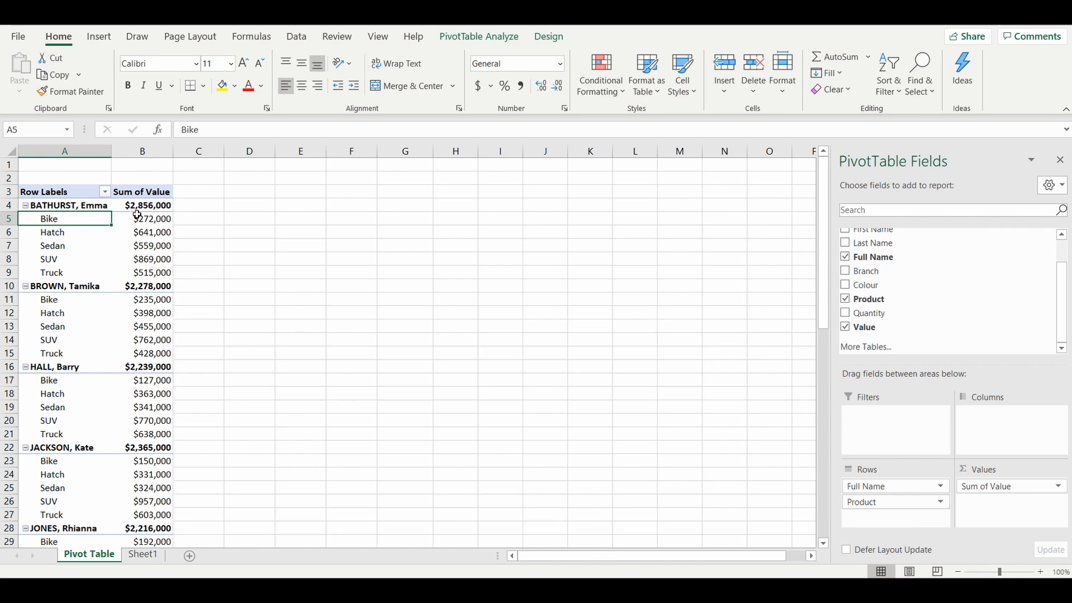
pyautogui.moveTo(149, 273)
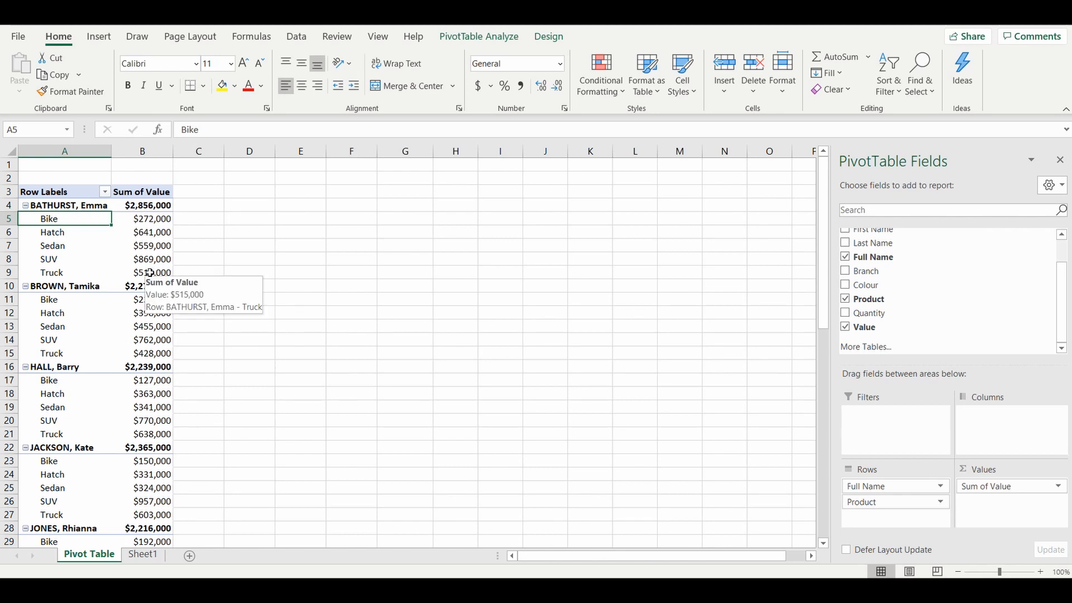
pyautogui.moveTo(746, 415)
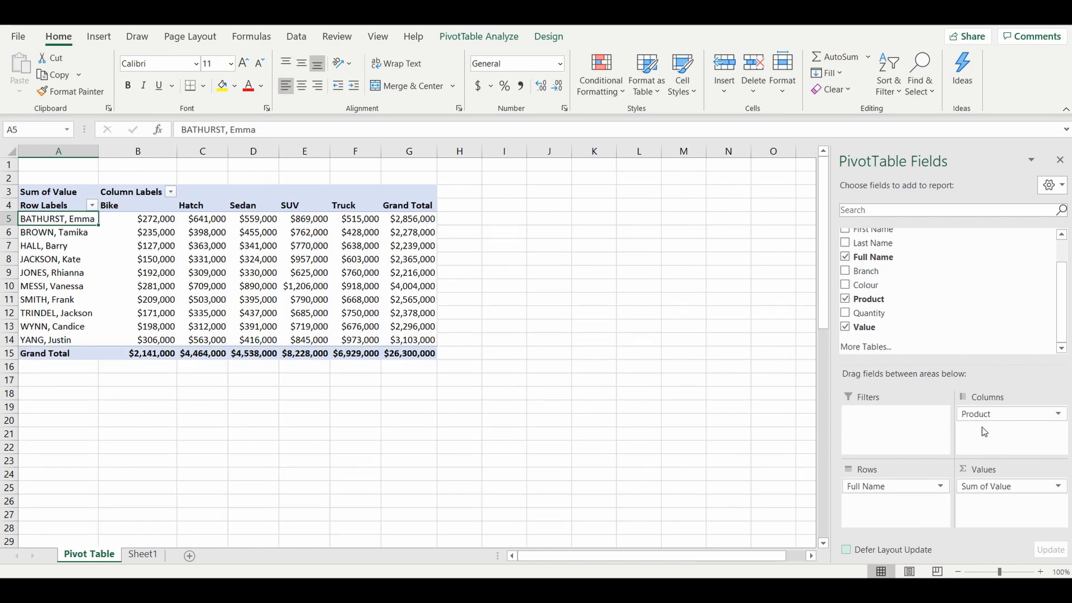
pyautogui.moveTo(990, 413)
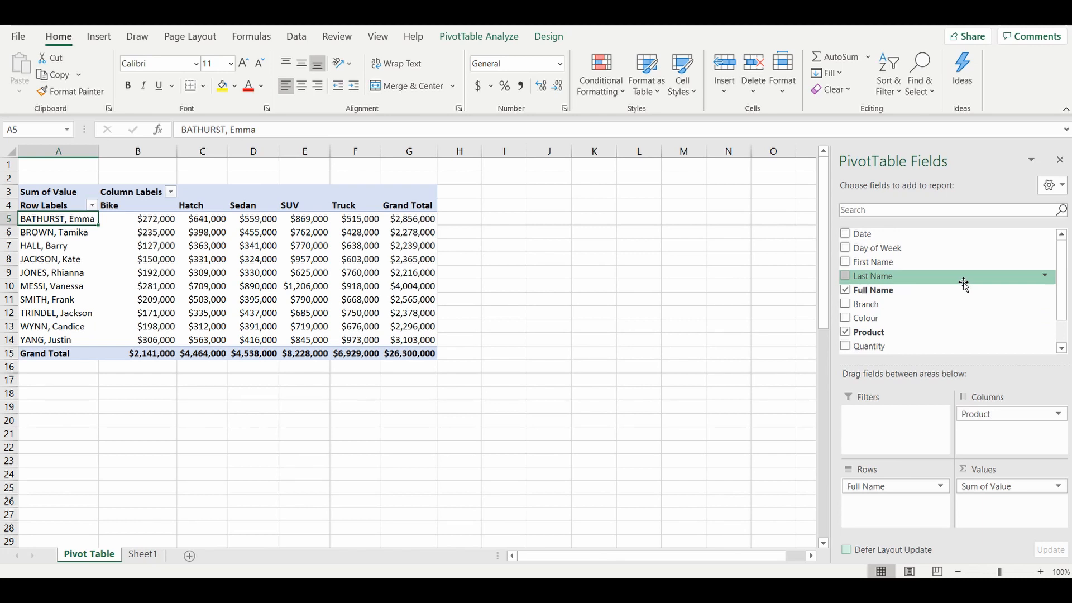
pyautogui.moveTo(873, 303)
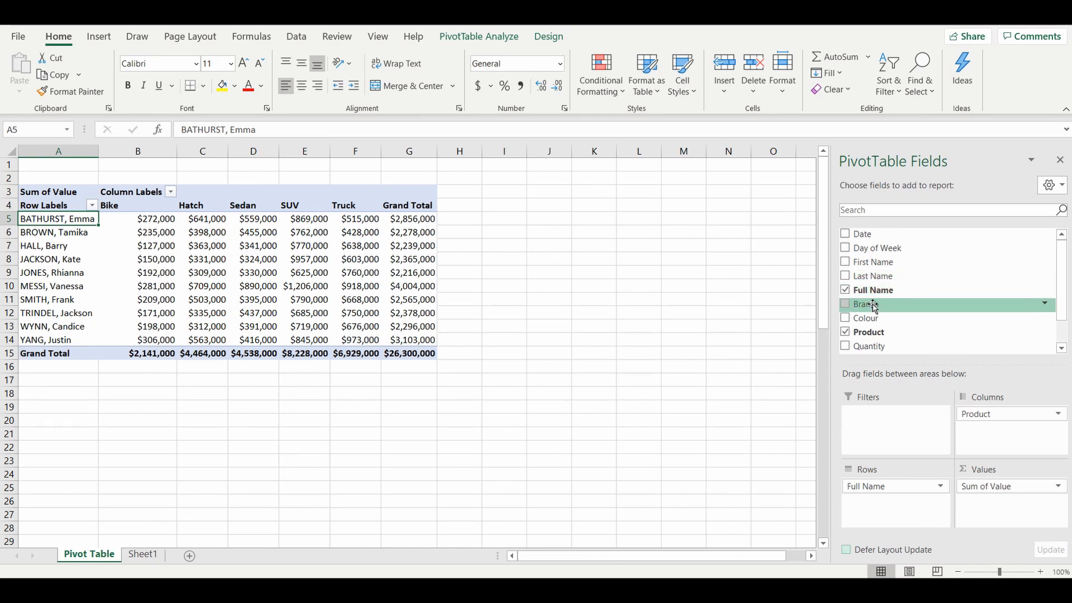
pyautogui.moveTo(922, 276)
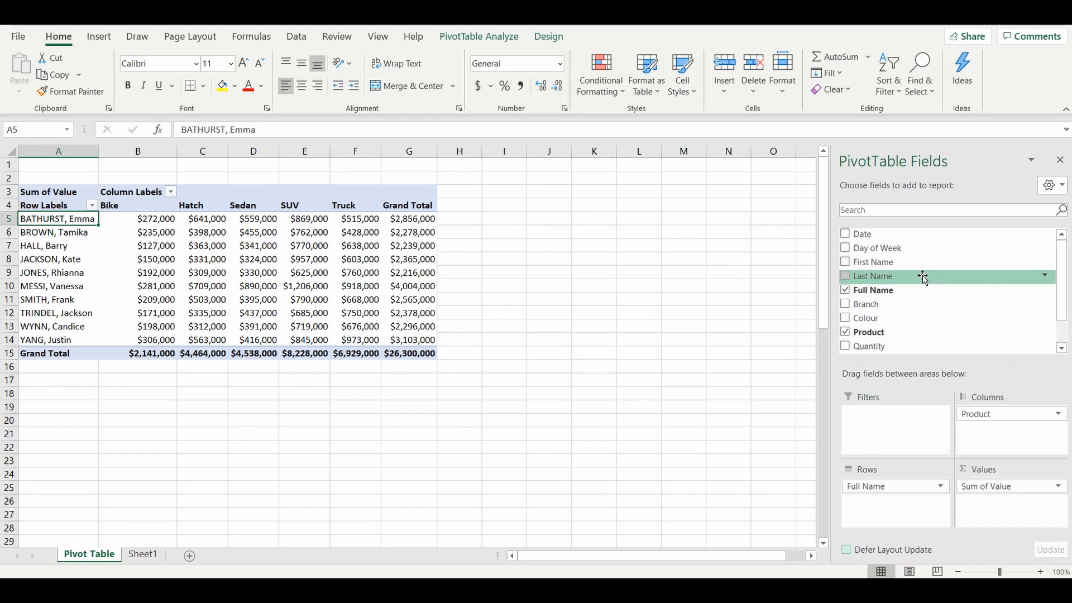
# Add Colour to the Filters area as a report filter set to (All)
pyautogui.moveTo(876, 318); pyautogui.dragTo(883, 396)
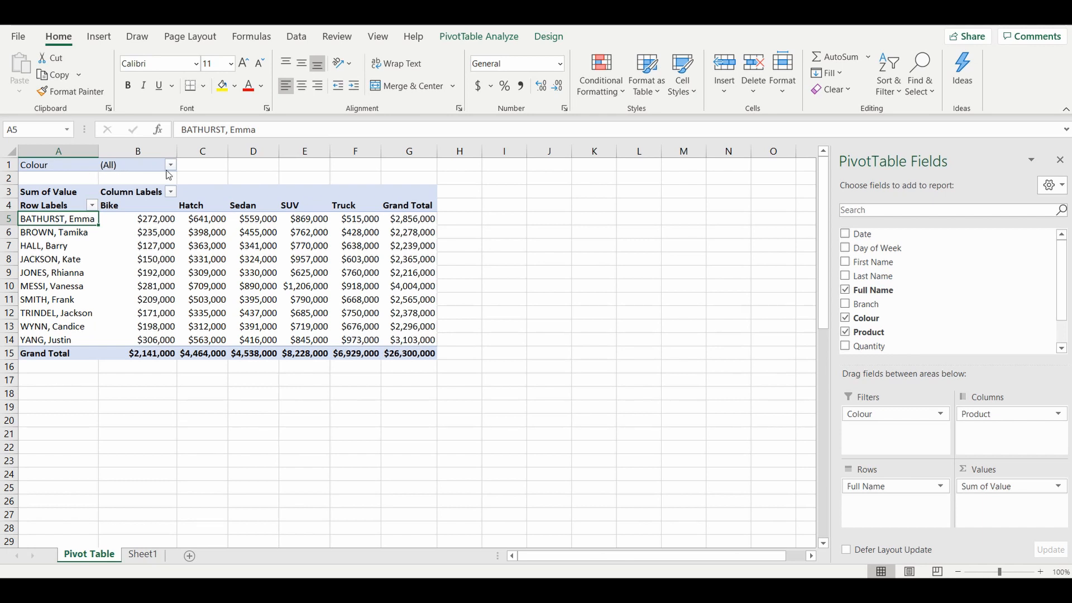
pyautogui.moveTo(597, 225)
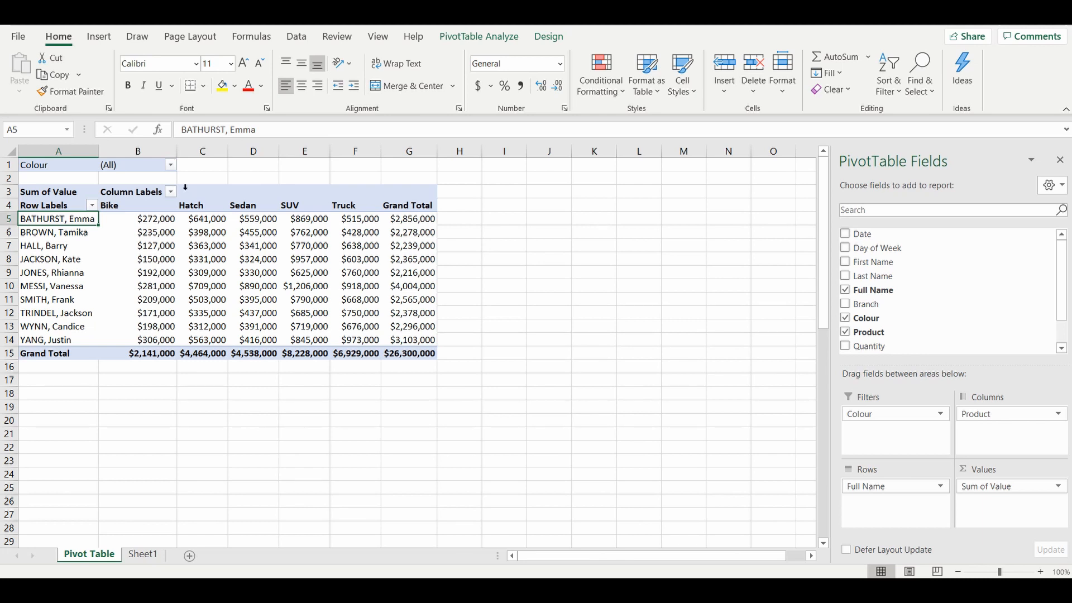
# Set the Colour report filter to Silver and White only, reducing the grand total to $12,695,000
pyautogui.click(169, 164)
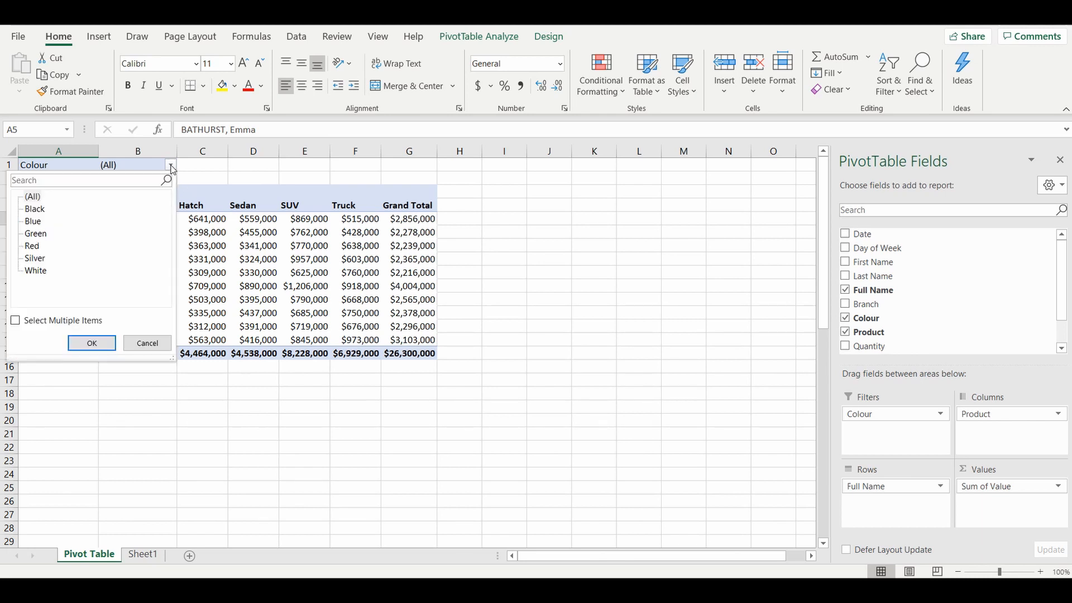
pyautogui.moveTo(114, 277)
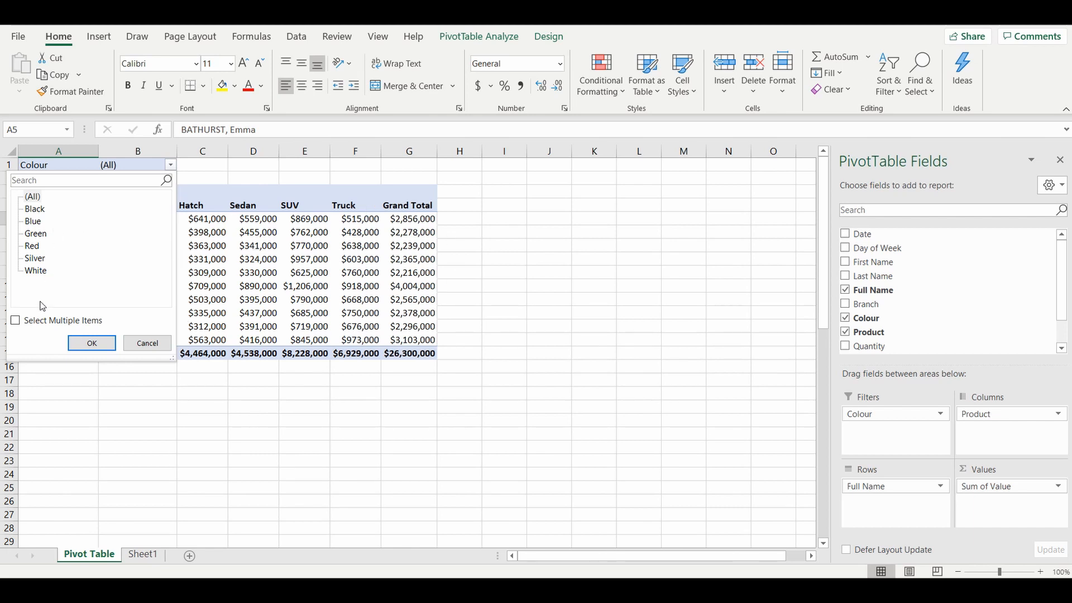
pyautogui.click(16, 320)
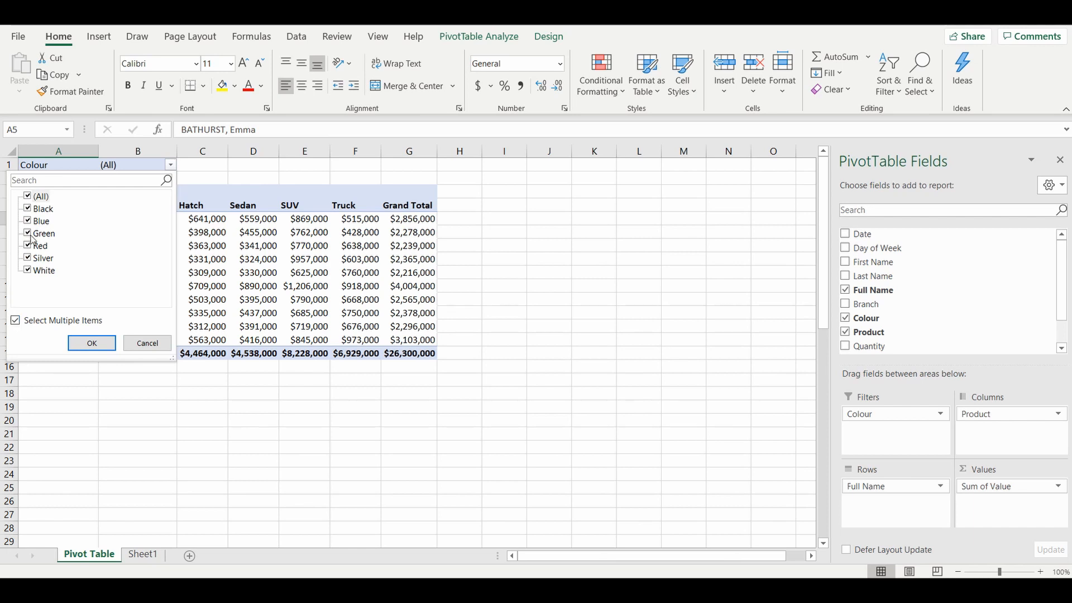
pyautogui.click(27, 196)
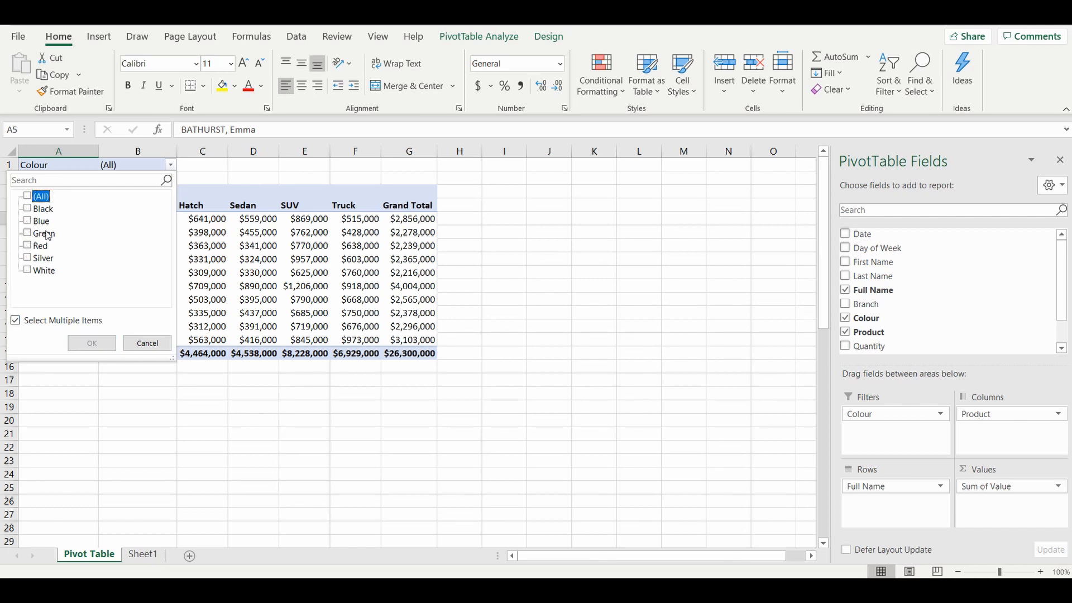
pyautogui.click(27, 258)
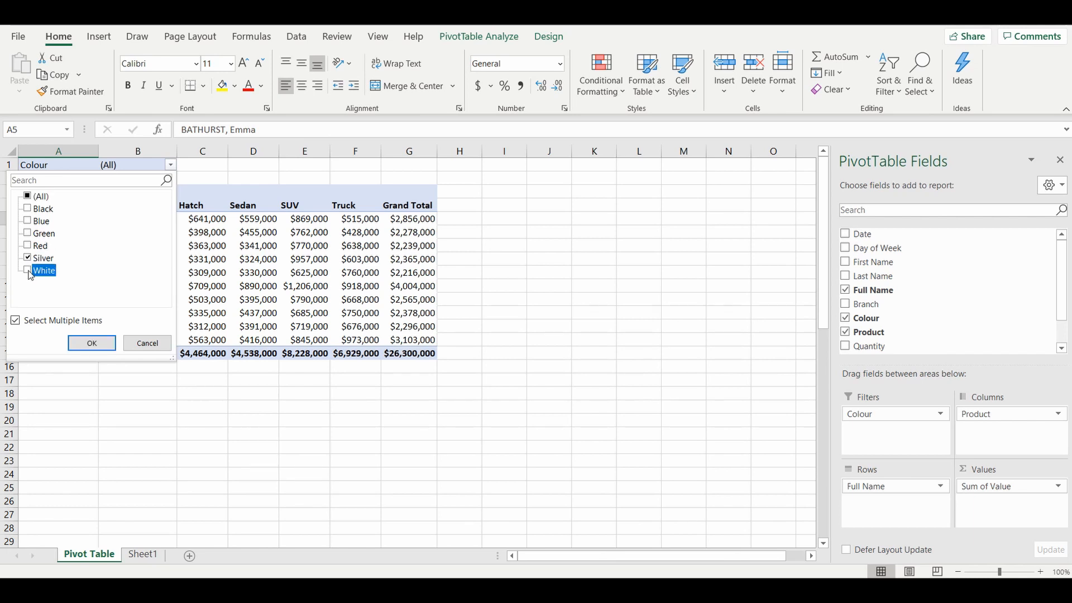
pyautogui.click(92, 343)
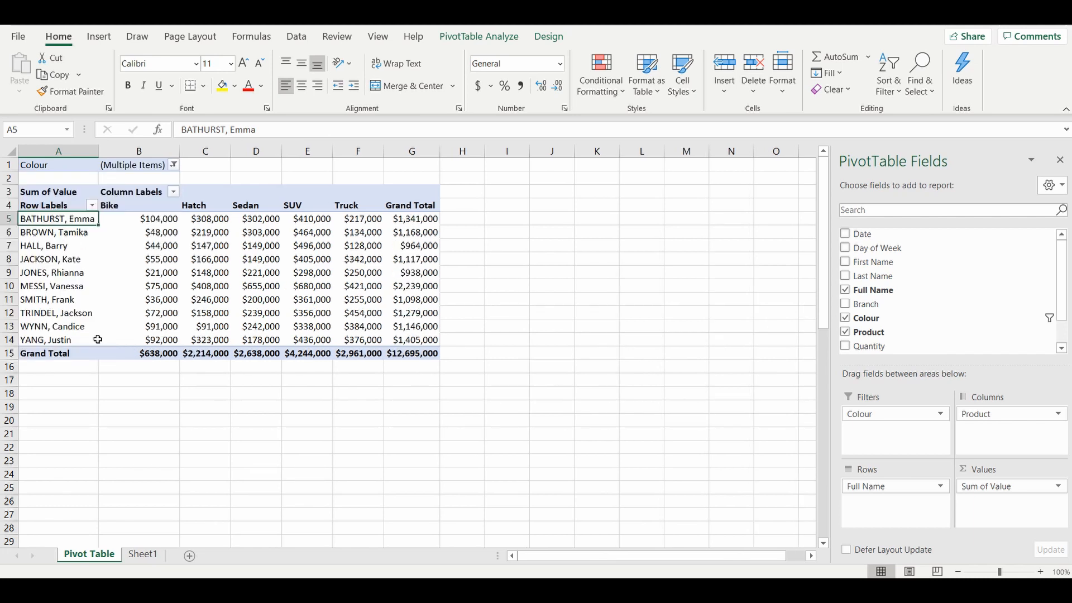
pyautogui.moveTo(272, 213)
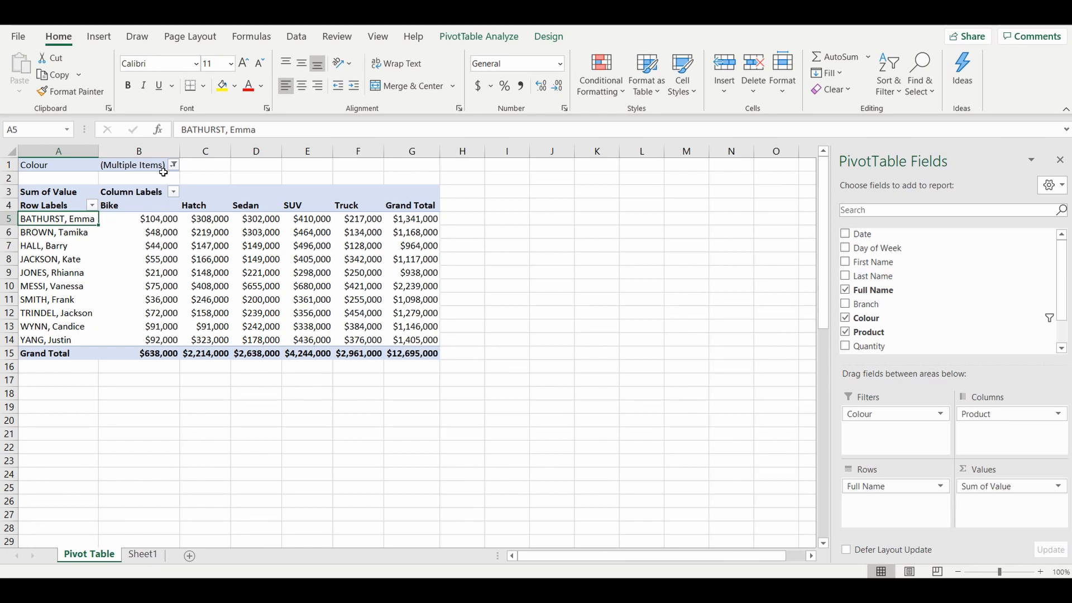
pyautogui.moveTo(449, 282)
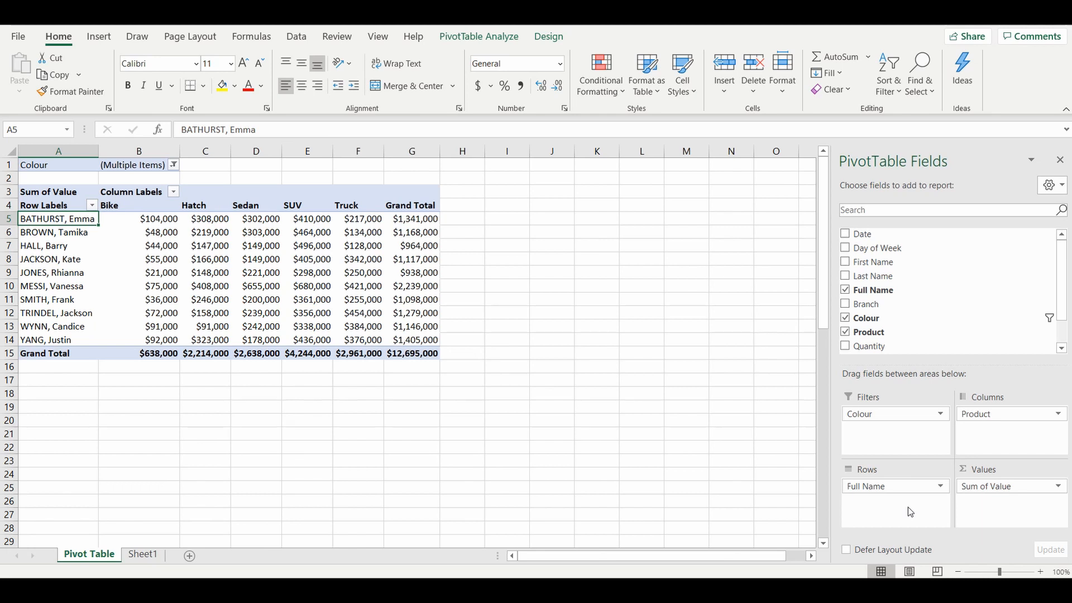
pyautogui.moveTo(496, 244)
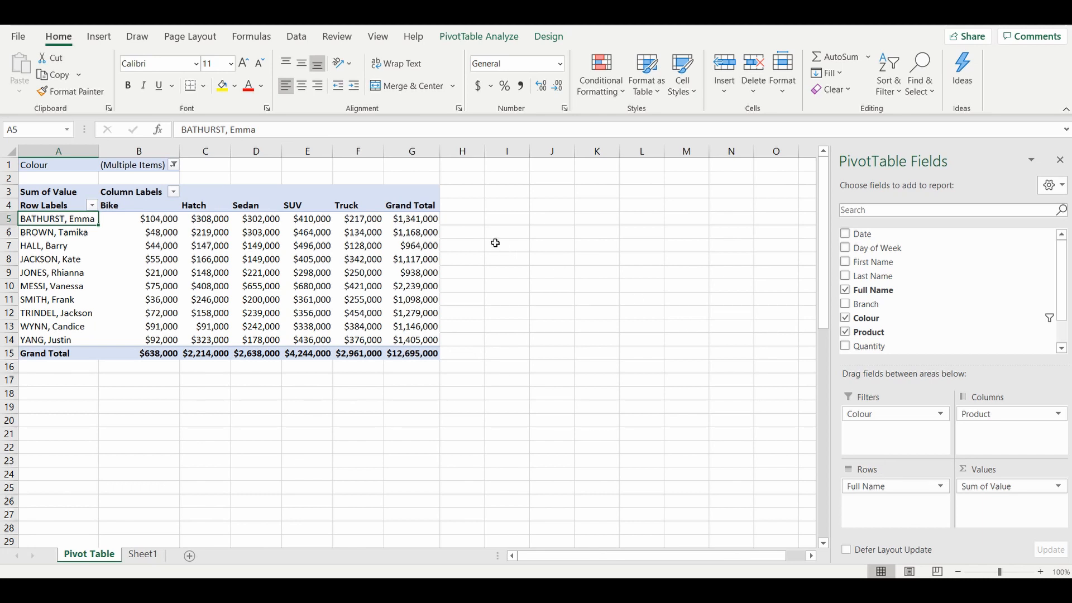